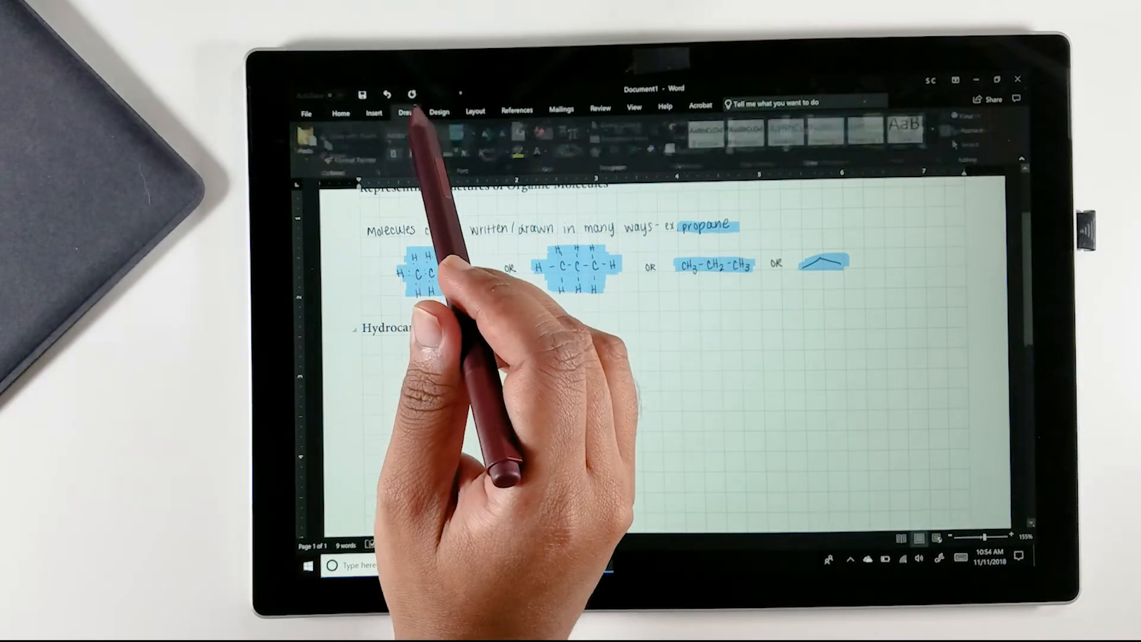
- Start a new blank Word document
click(404, 112)
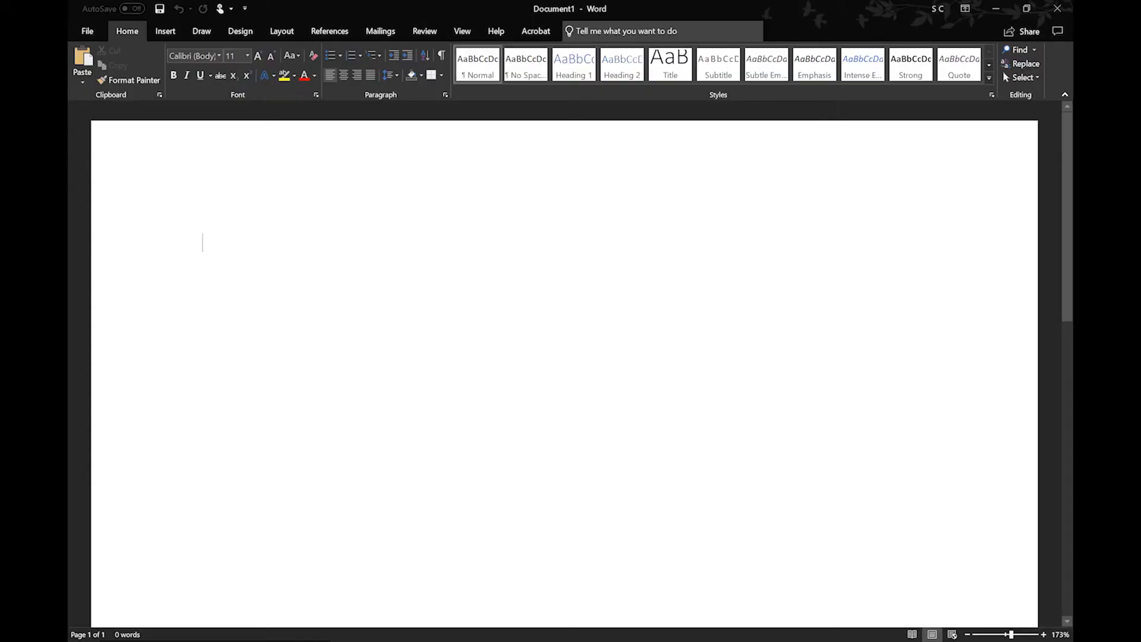
- Switch the ribbon to the Draw tools
click(201, 31)
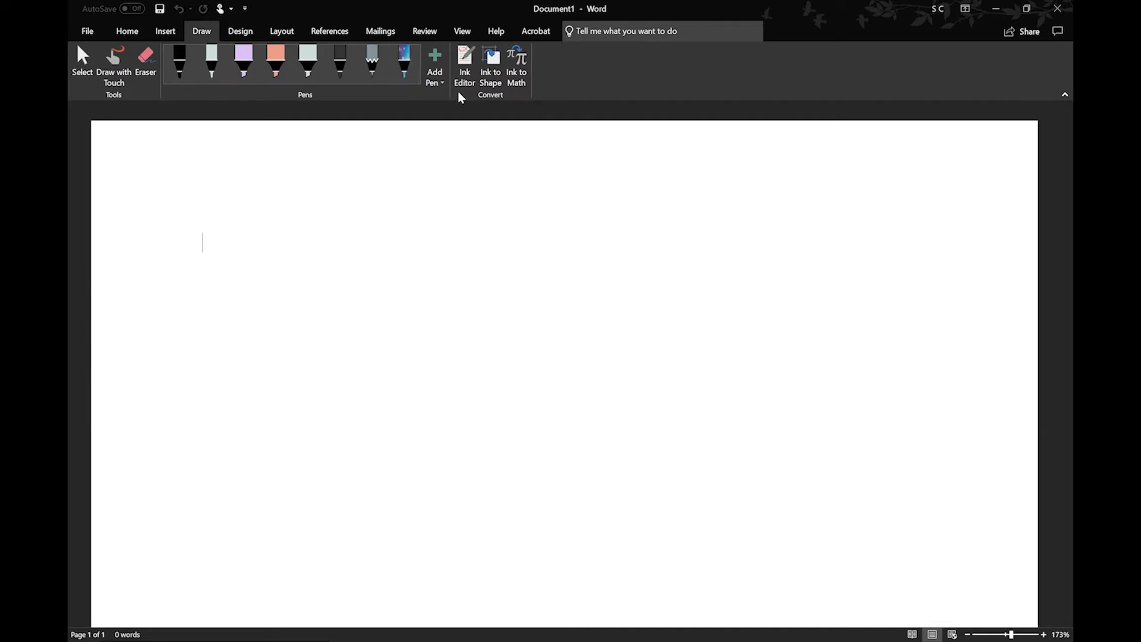
mouse_move(674, 76)
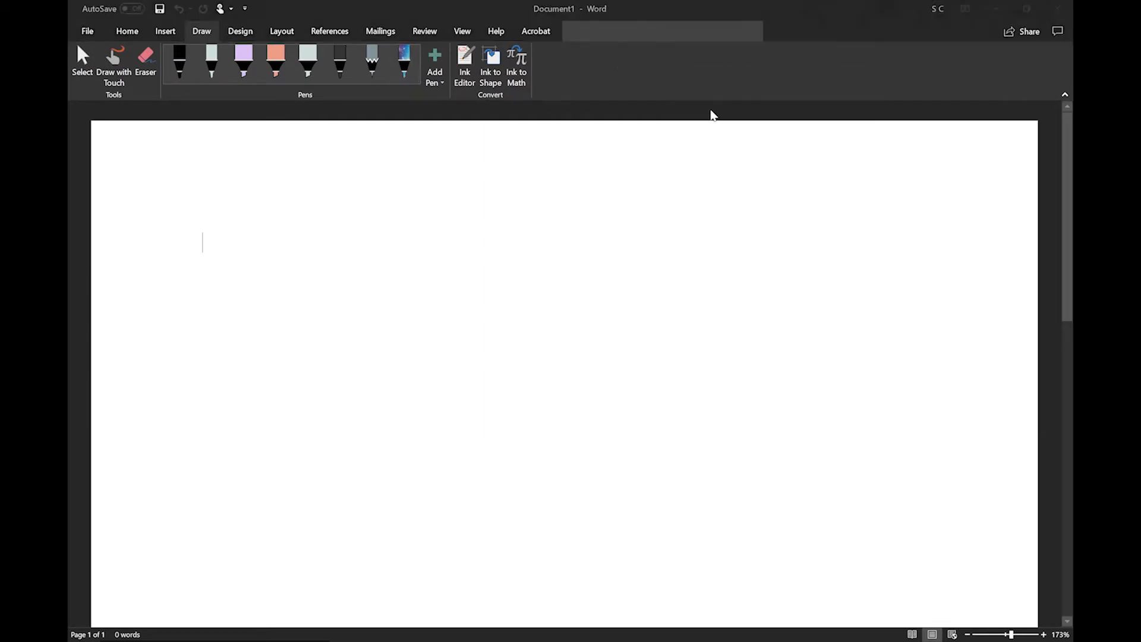
- In Customize Ribbon with All Commands shown, add a new group after Draw's Convert and rename it Select
click(566, 169)
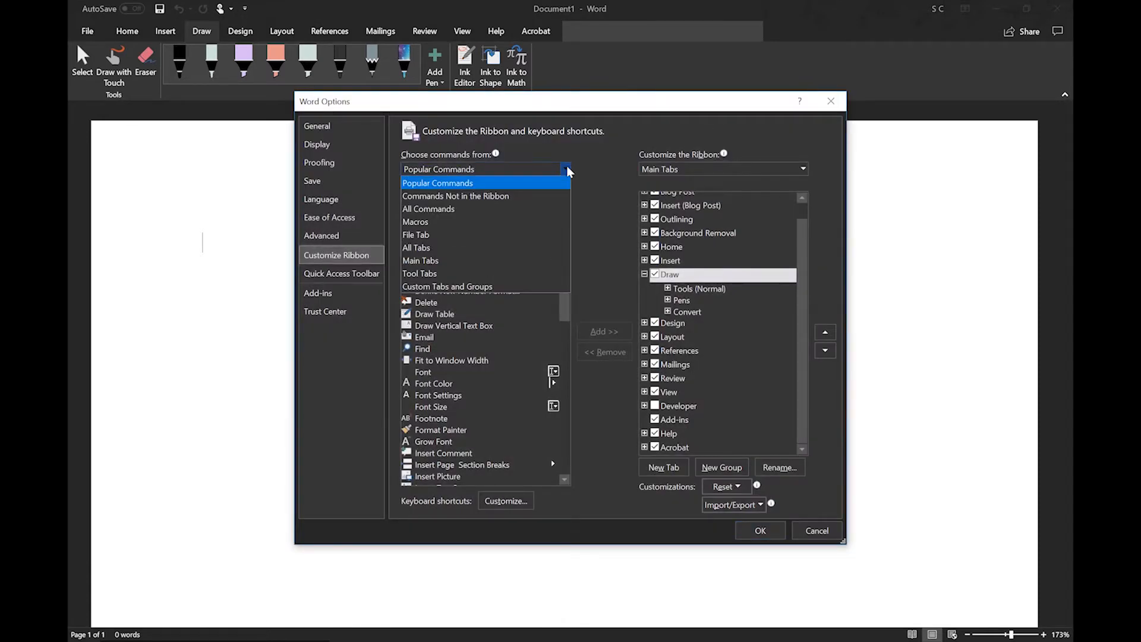
click(438, 183)
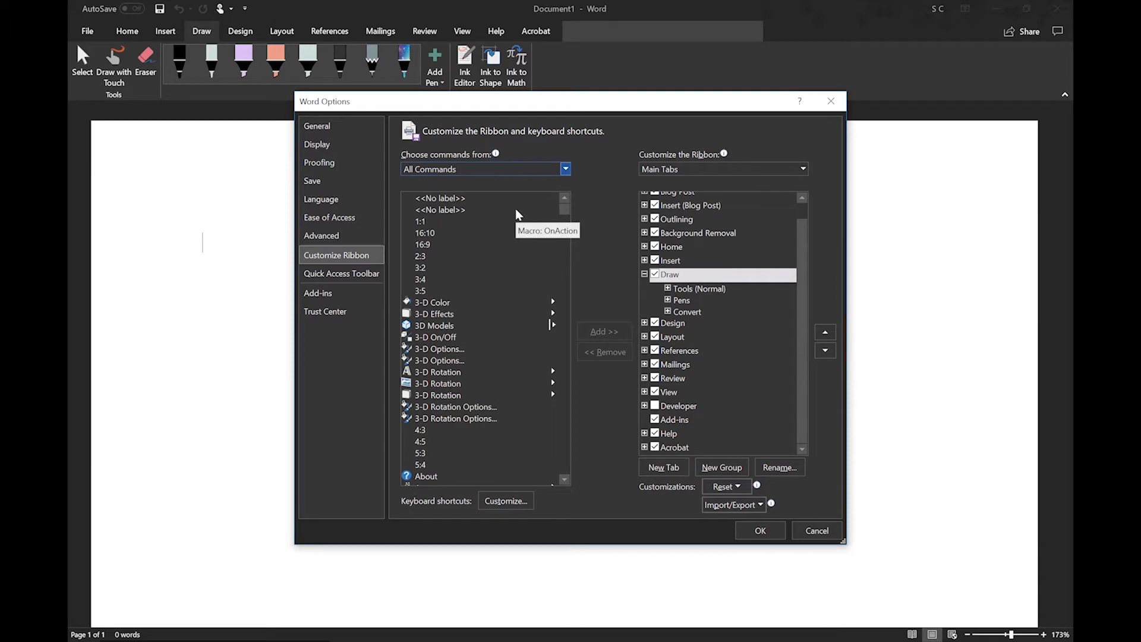
mouse_move(537, 247)
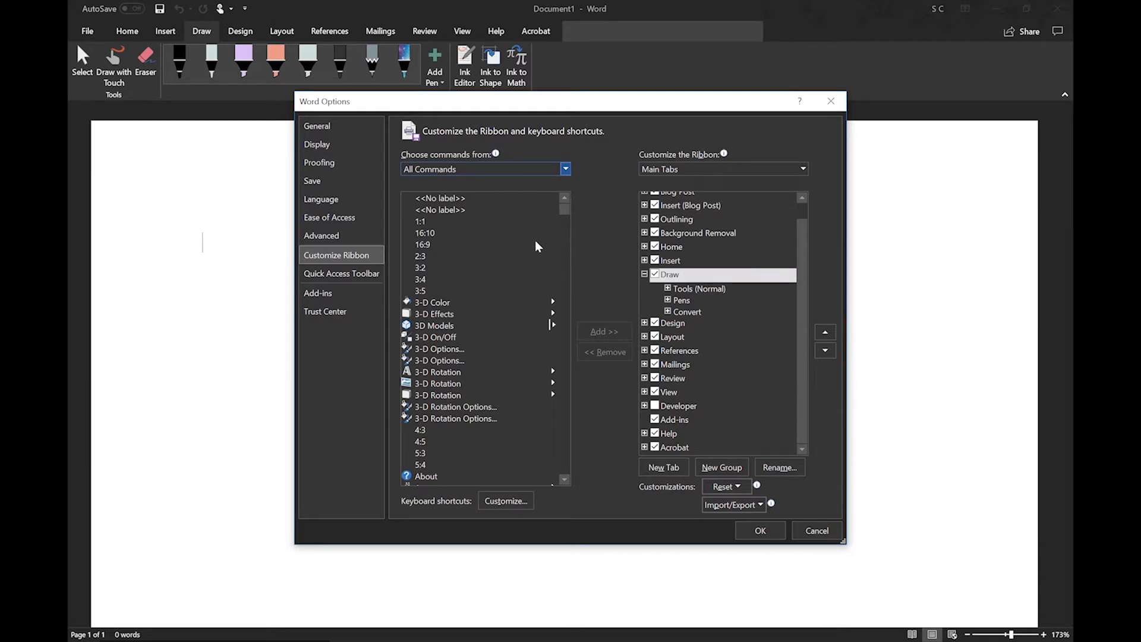
click(687, 311)
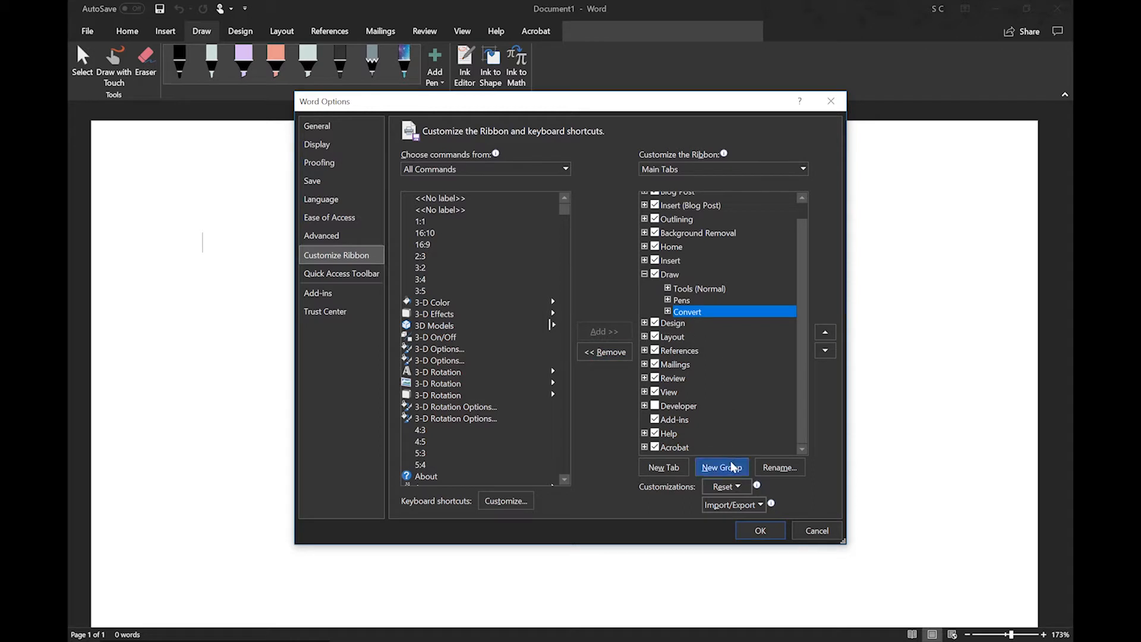
click(721, 467)
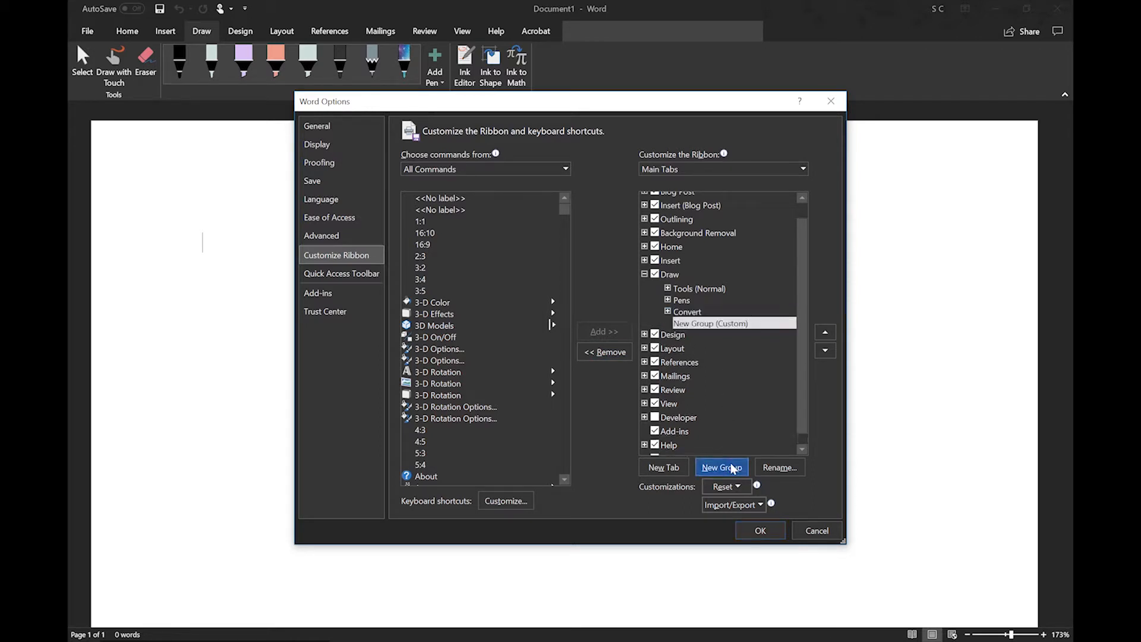
click(780, 467)
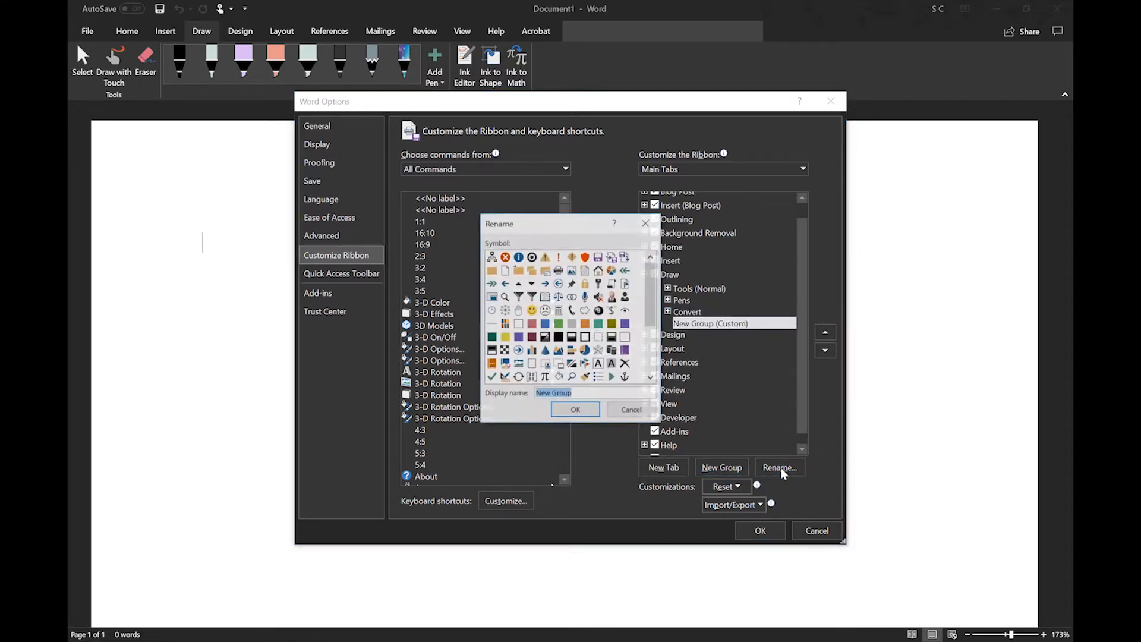
text(Sele)
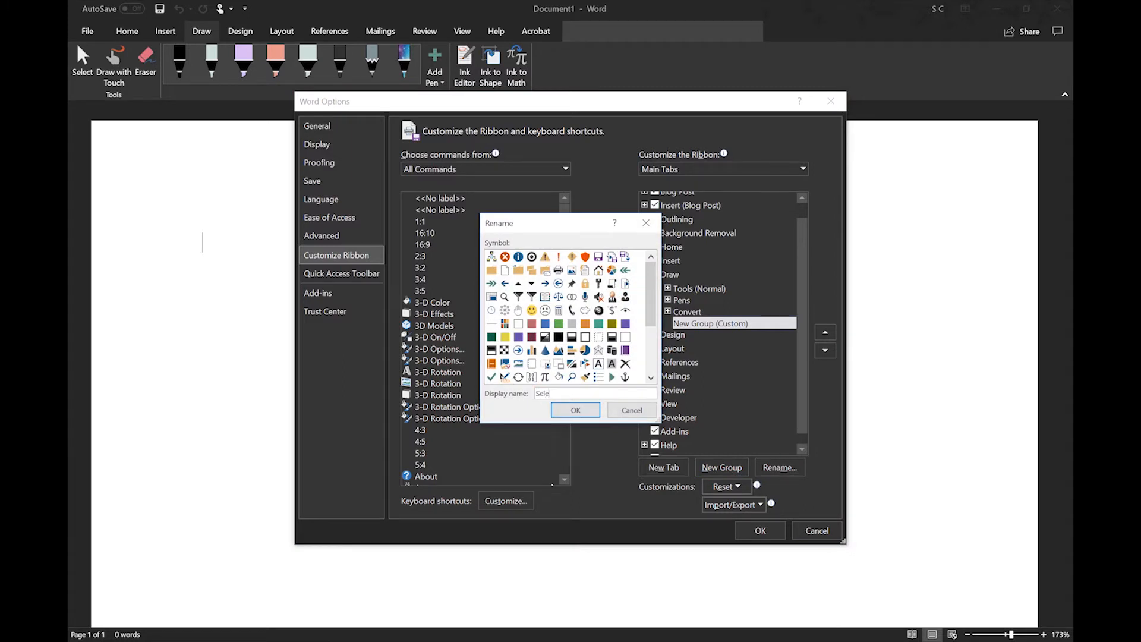
click(576, 410)
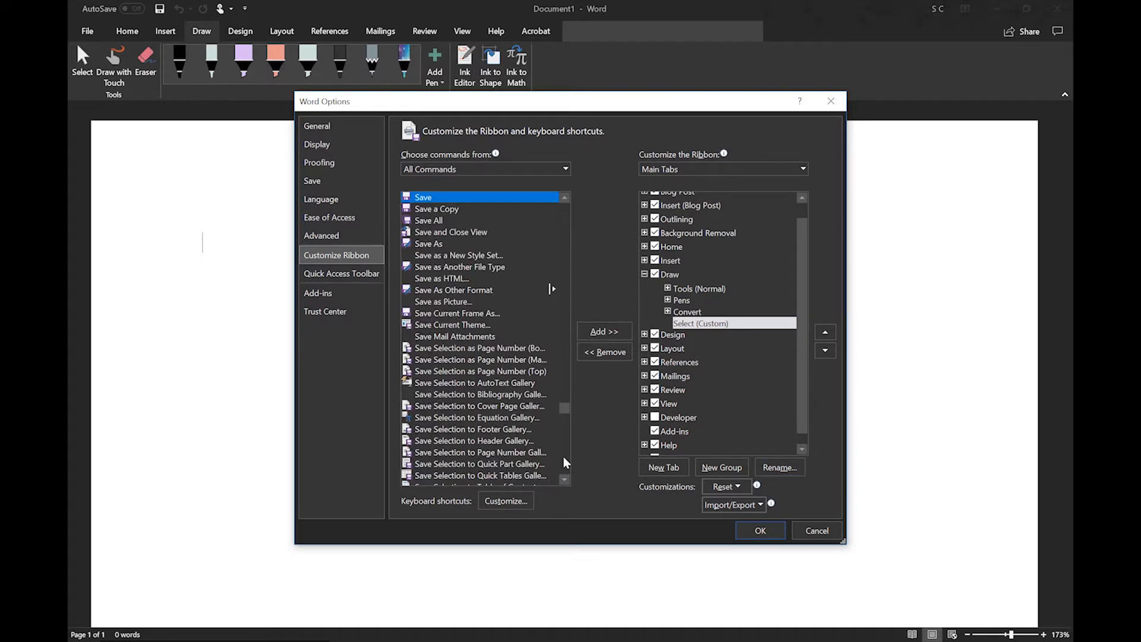
- Browse the command list and pick the Select and Select Objects commands for the new group
scroll(down, 3)
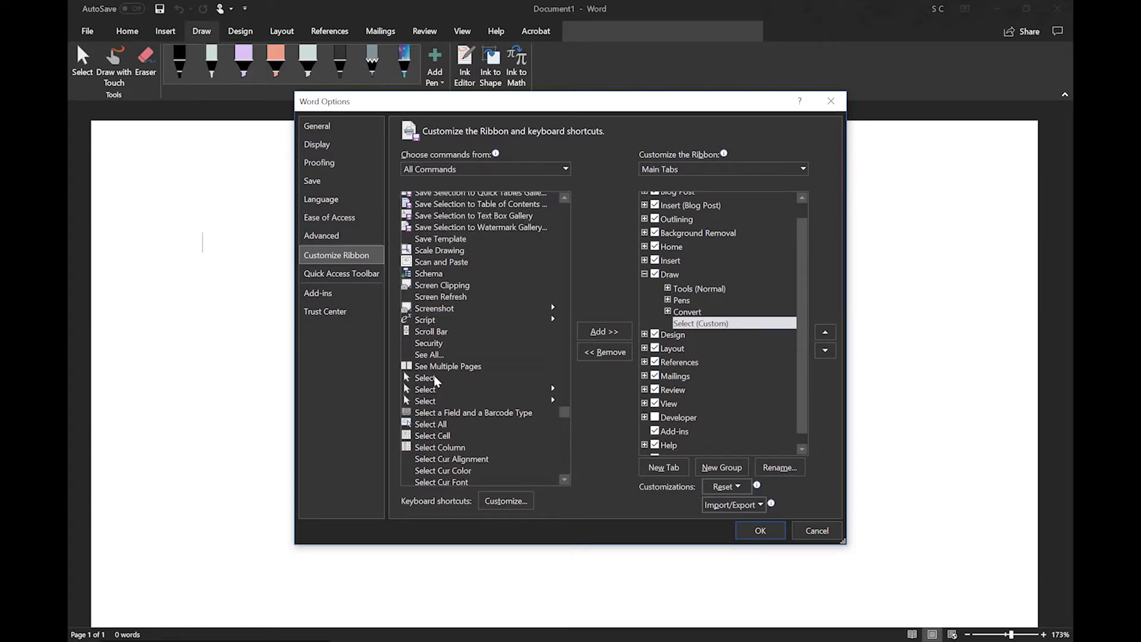
click(437, 377)
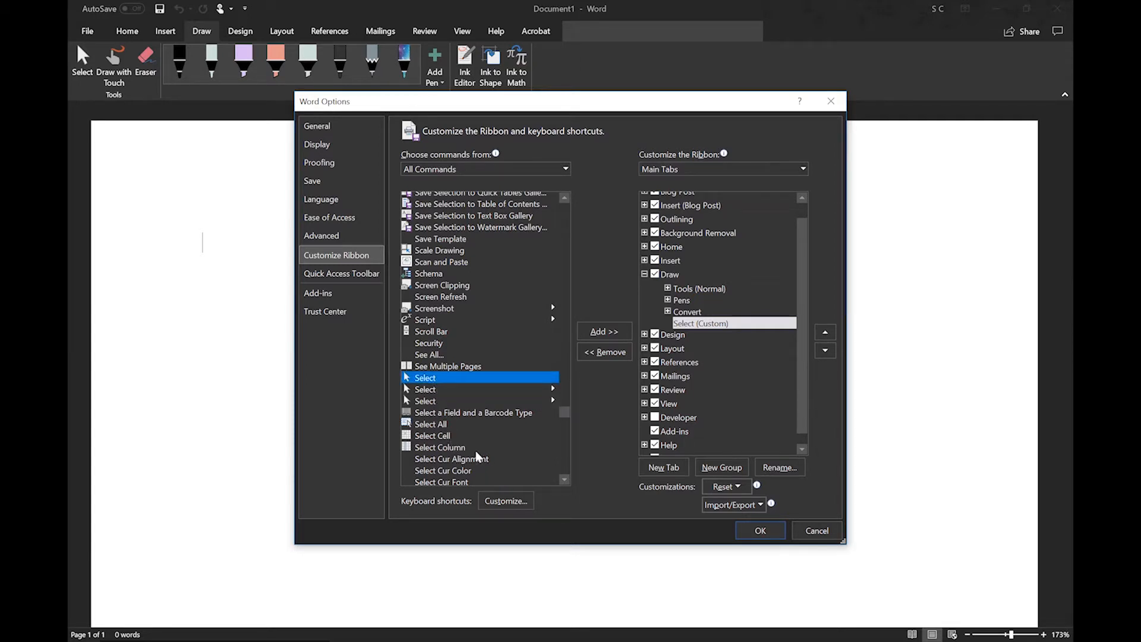
scroll(down, 3)
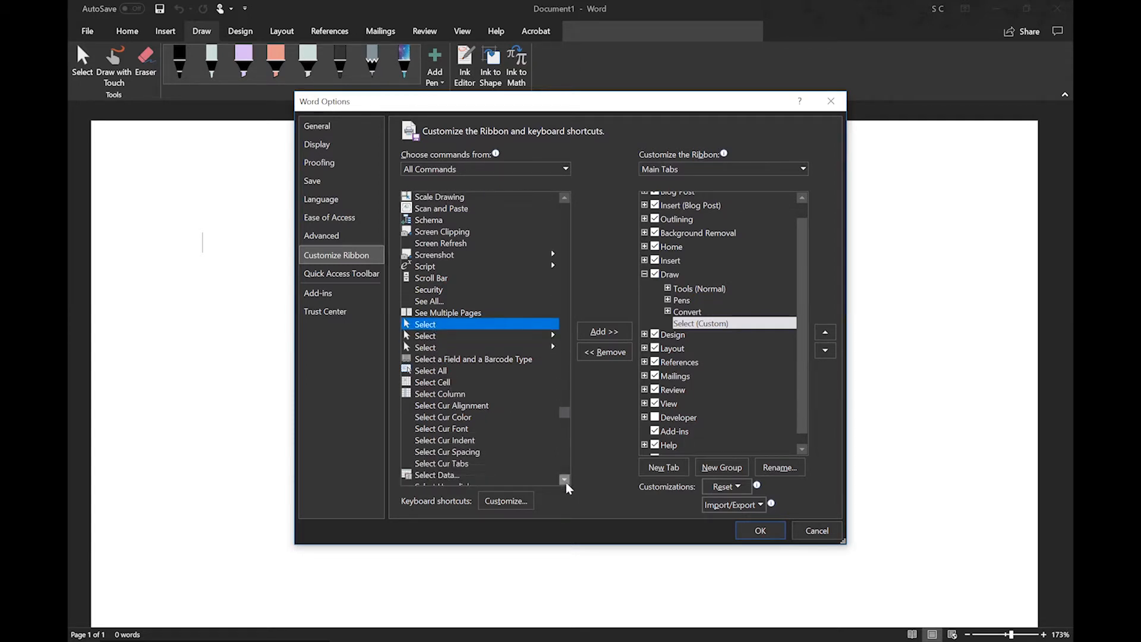
scroll(down, 3)
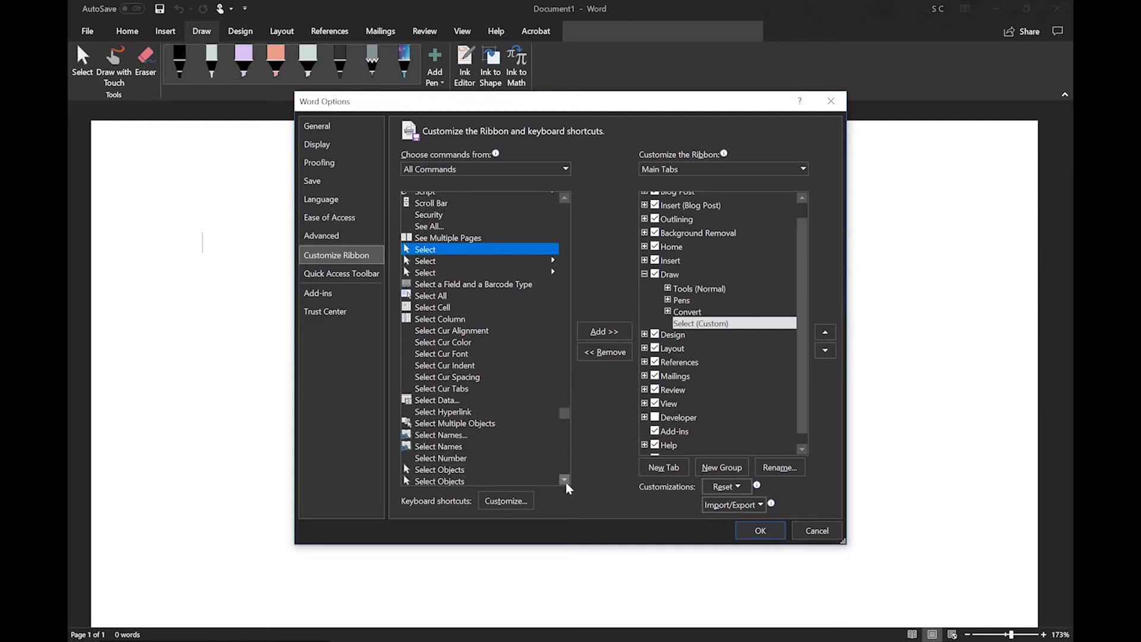
click(440, 469)
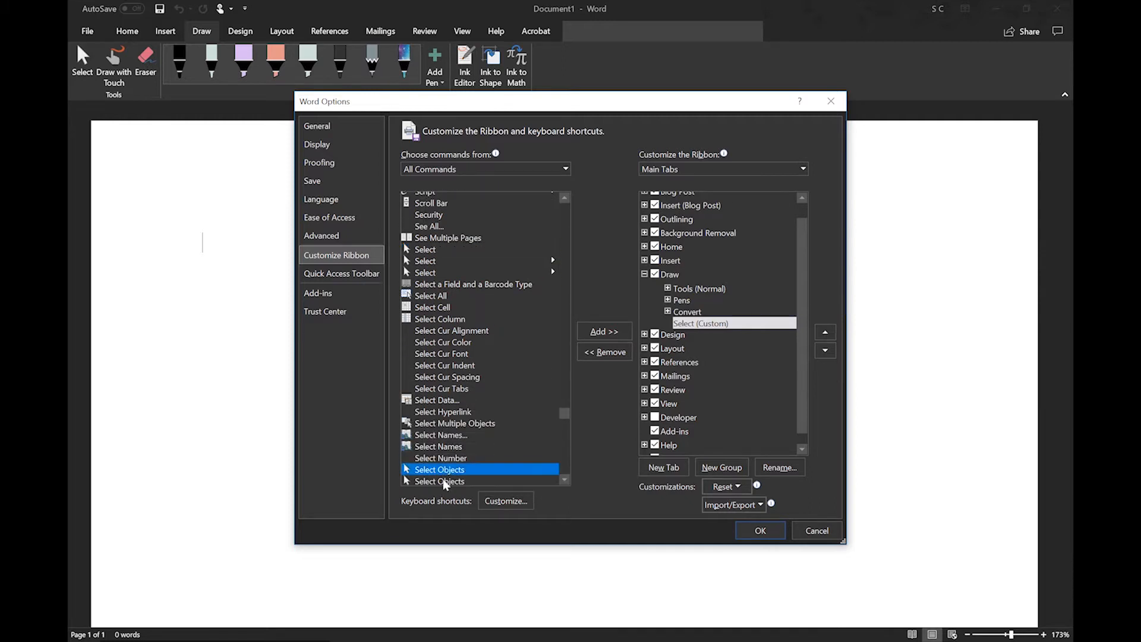
- Add Select Objects to the Select group and create the next named group such as Appearance
click(603, 330)
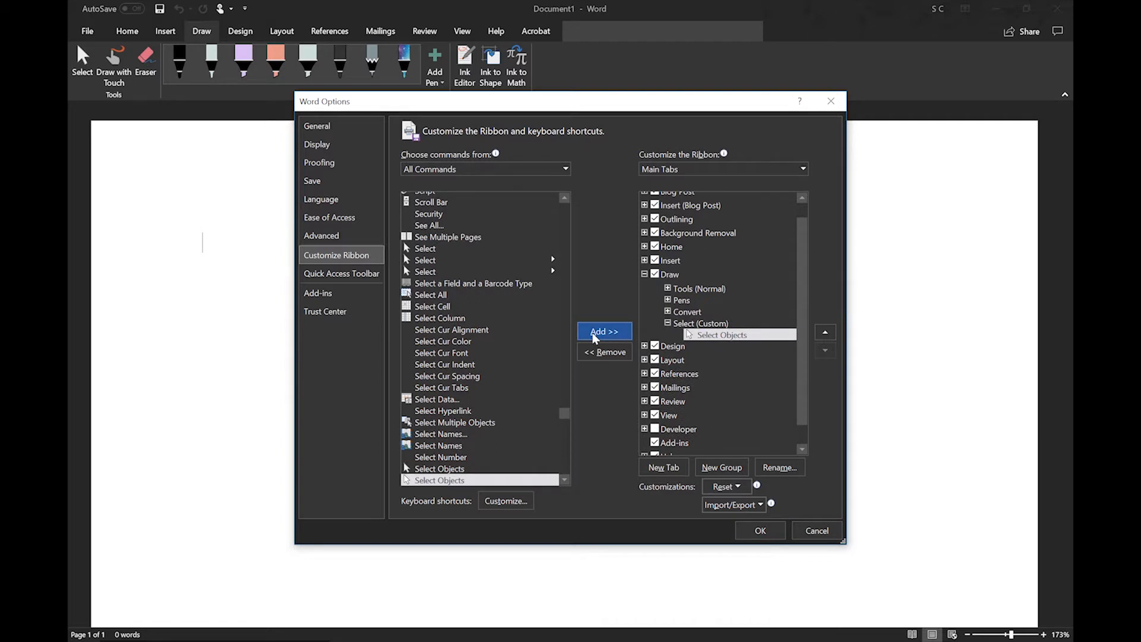
click(444, 364)
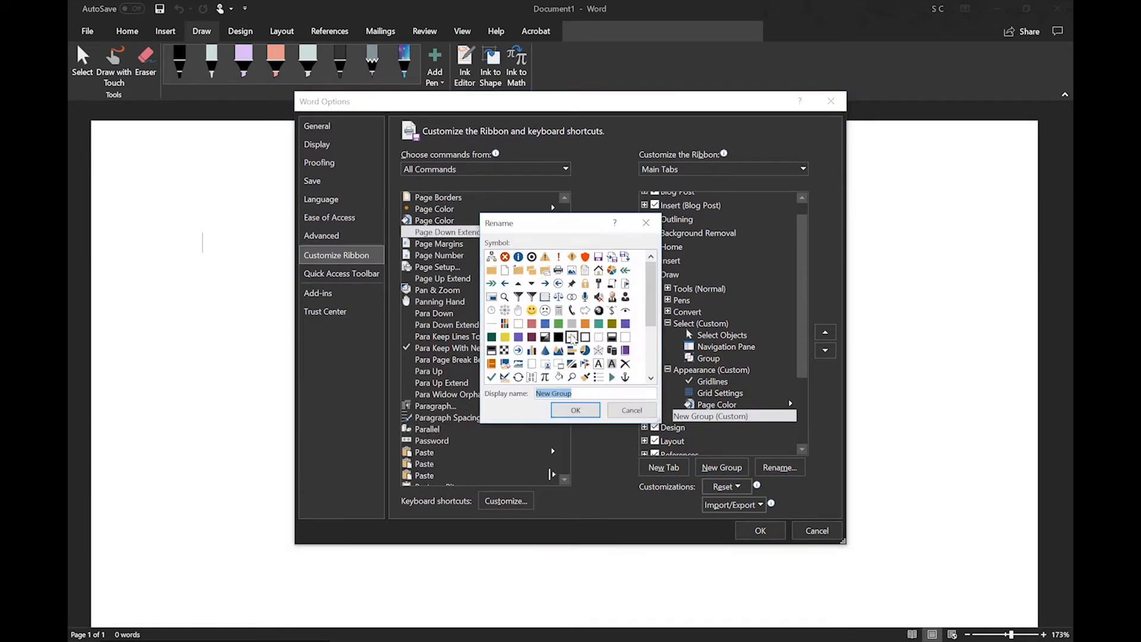
click(575, 410)
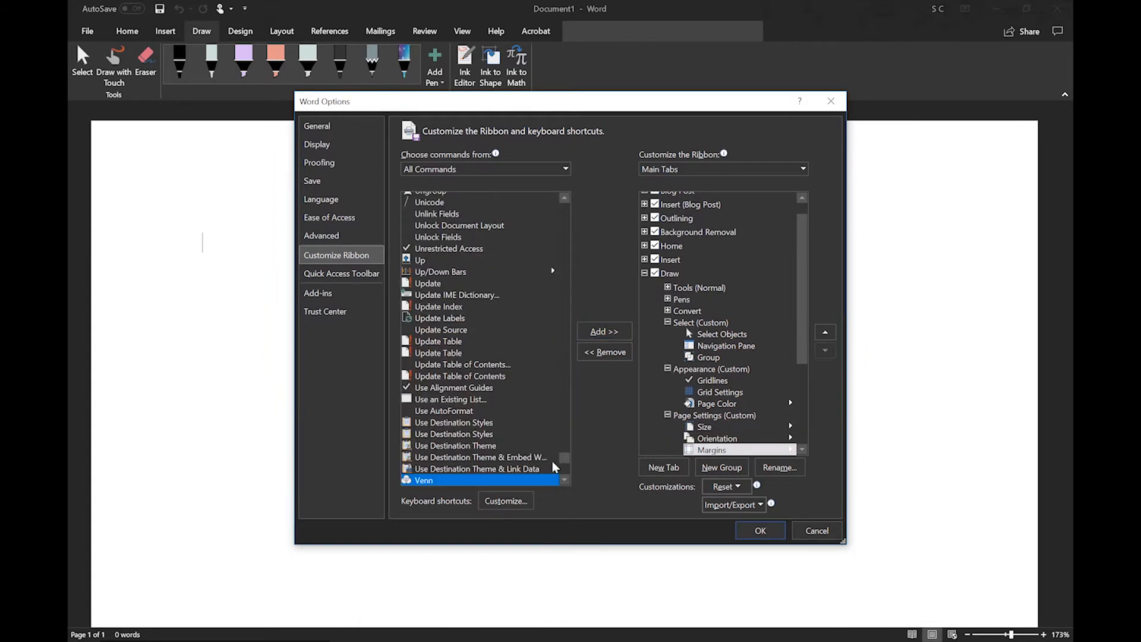
scroll(down, 3)
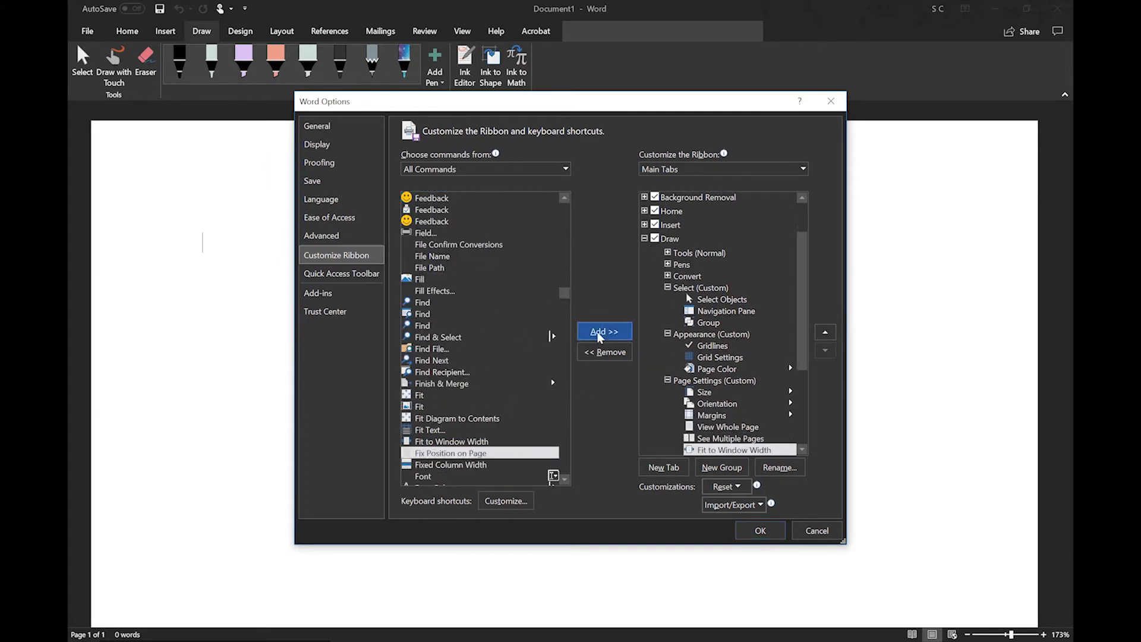
- Create a Page Movement group with Side to Side, then add a new group renamed Insert
click(779, 467)
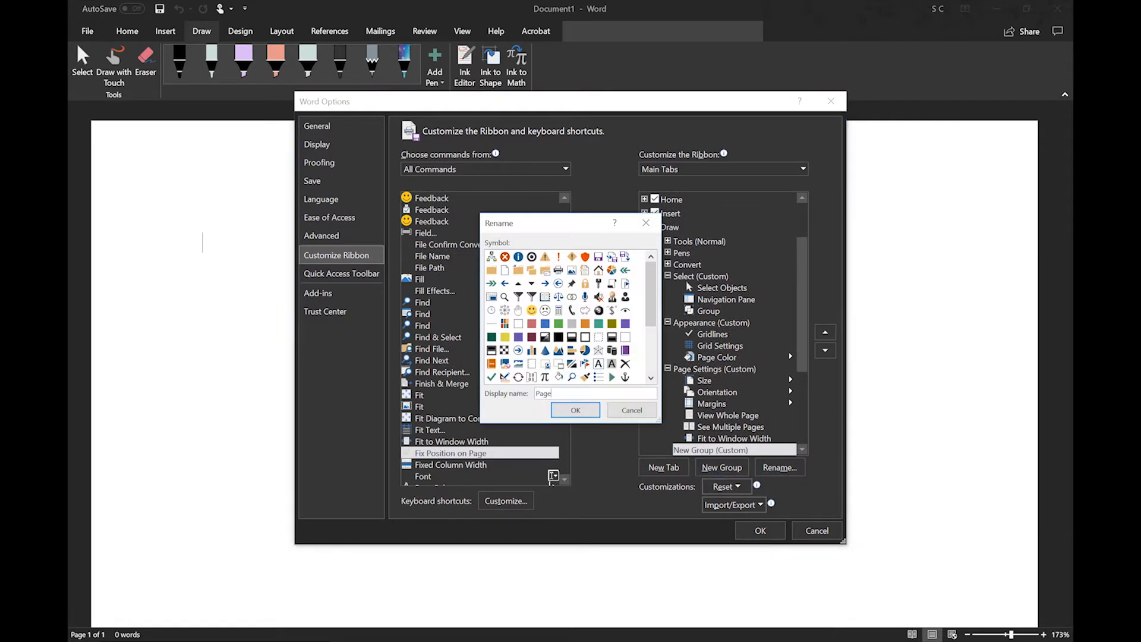
click(575, 410)
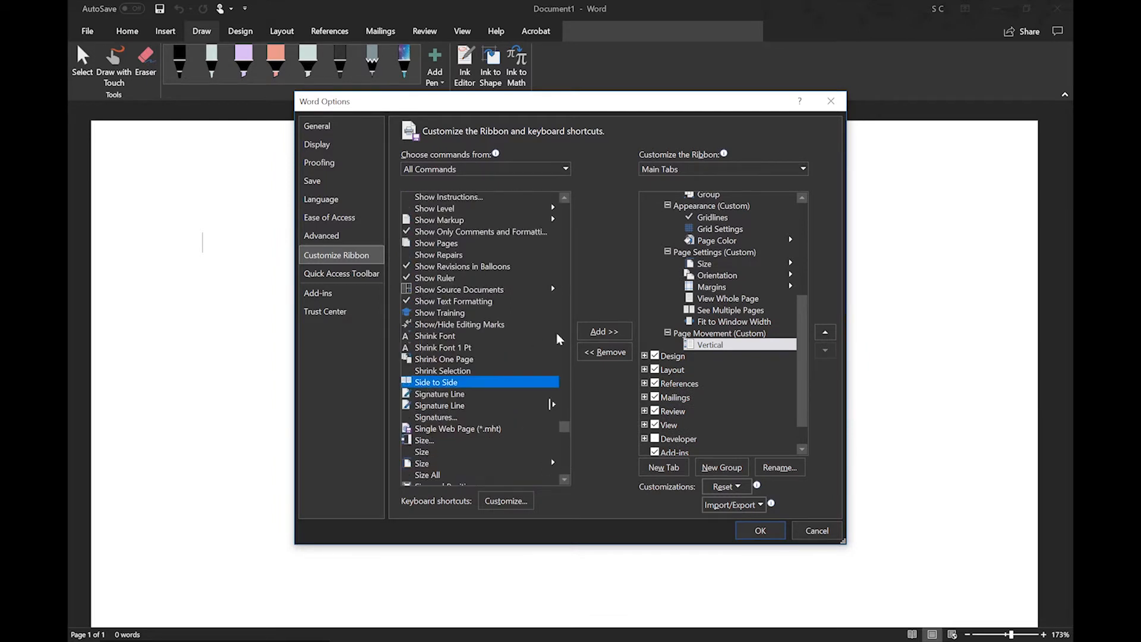
click(780, 467)
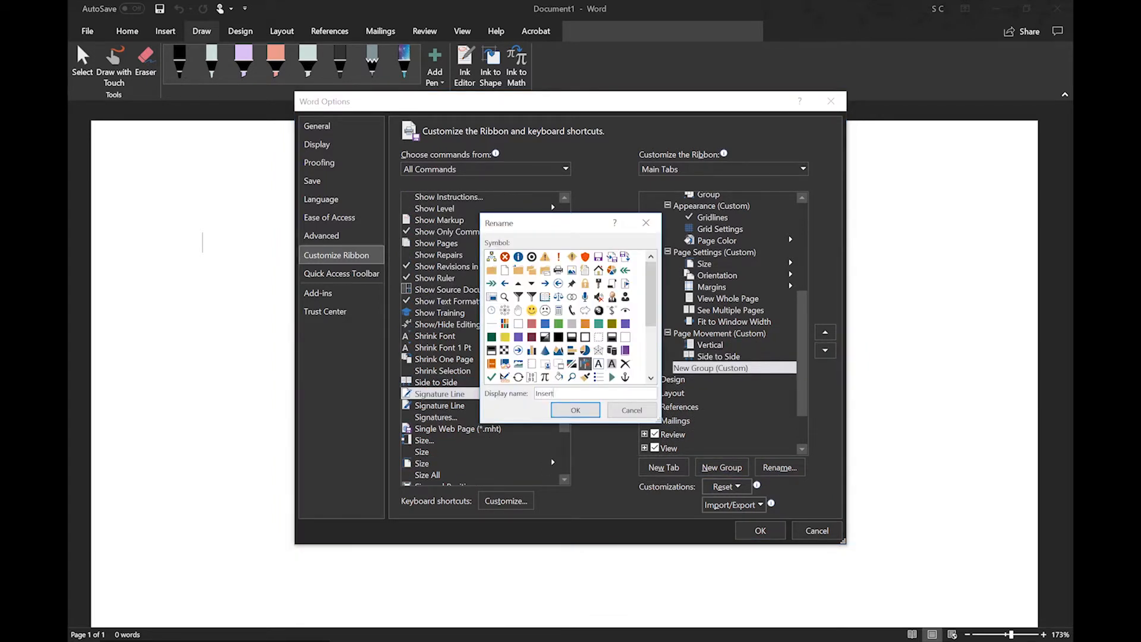
click(575, 410)
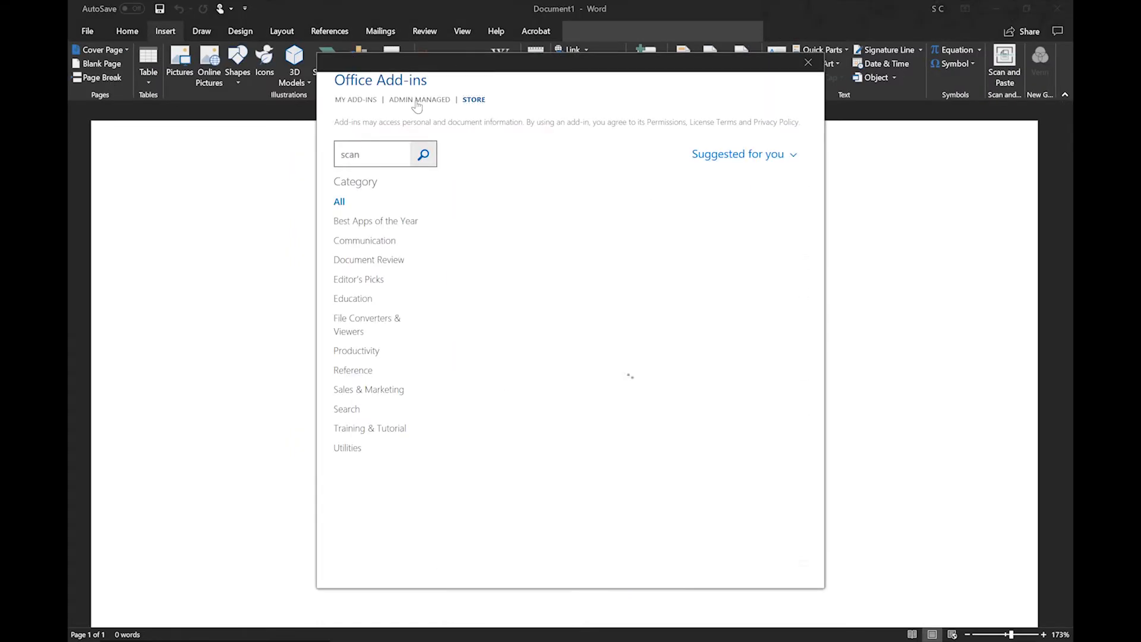
- Finish the Add-Ins group with Wikipedia and Scan and Paste and apply the ribbon customization with OK
click(806, 61)
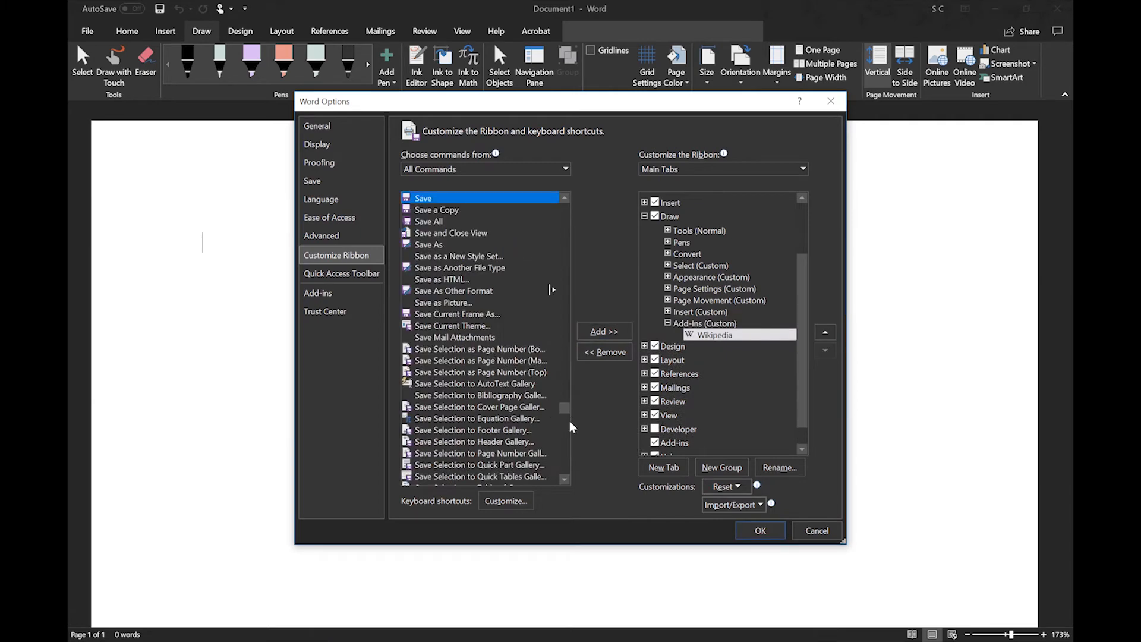
click(760, 530)
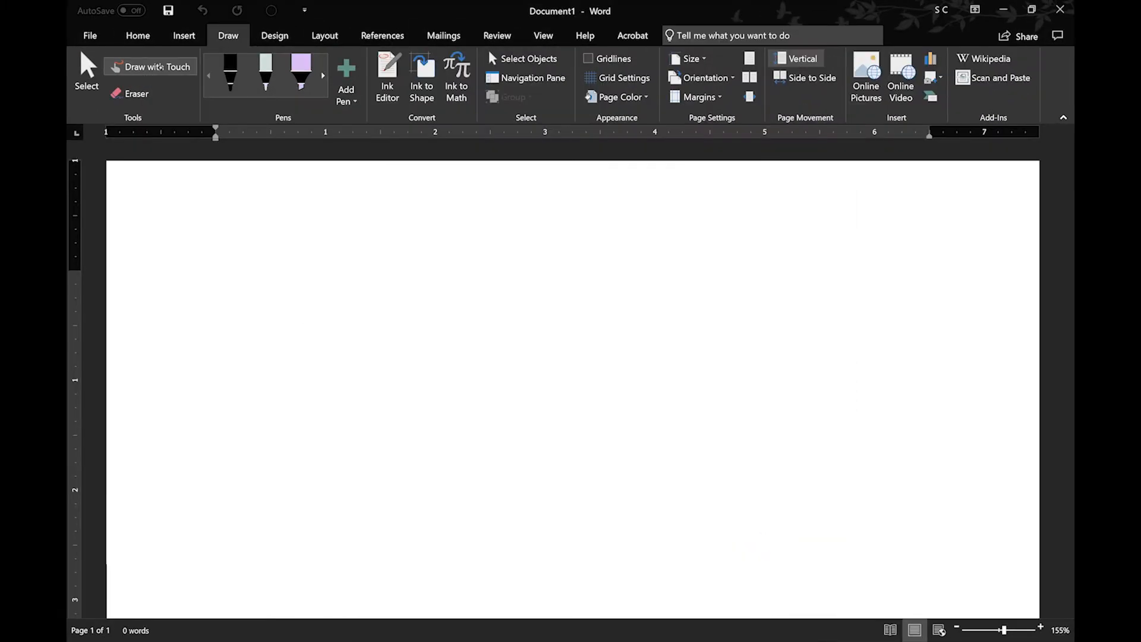
click(230, 65)
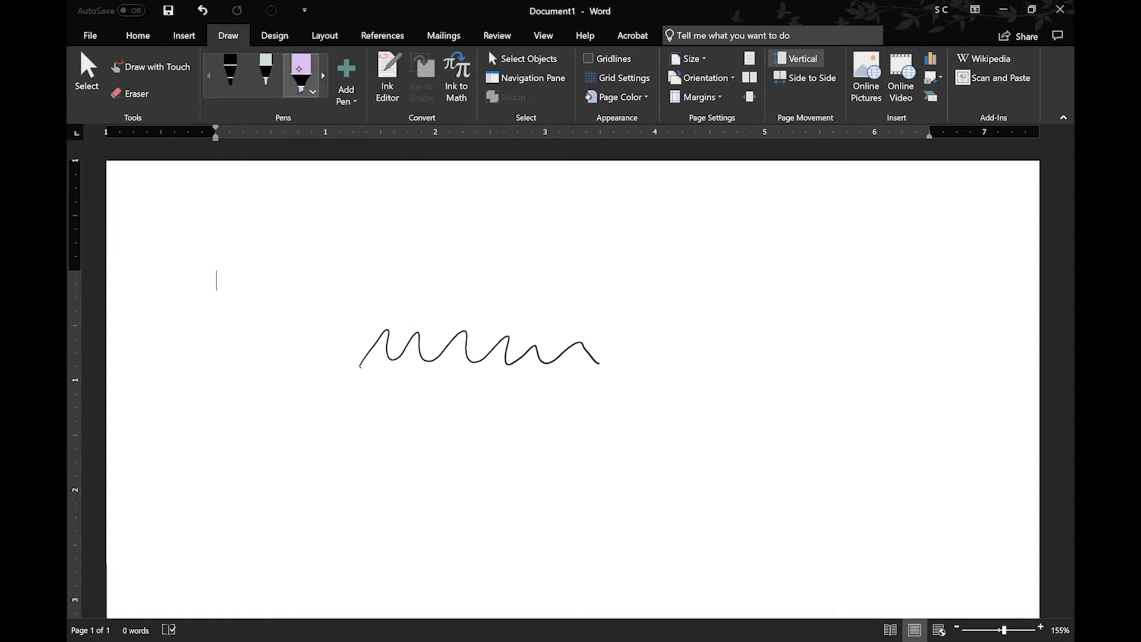
drag(346, 348, 600, 343)
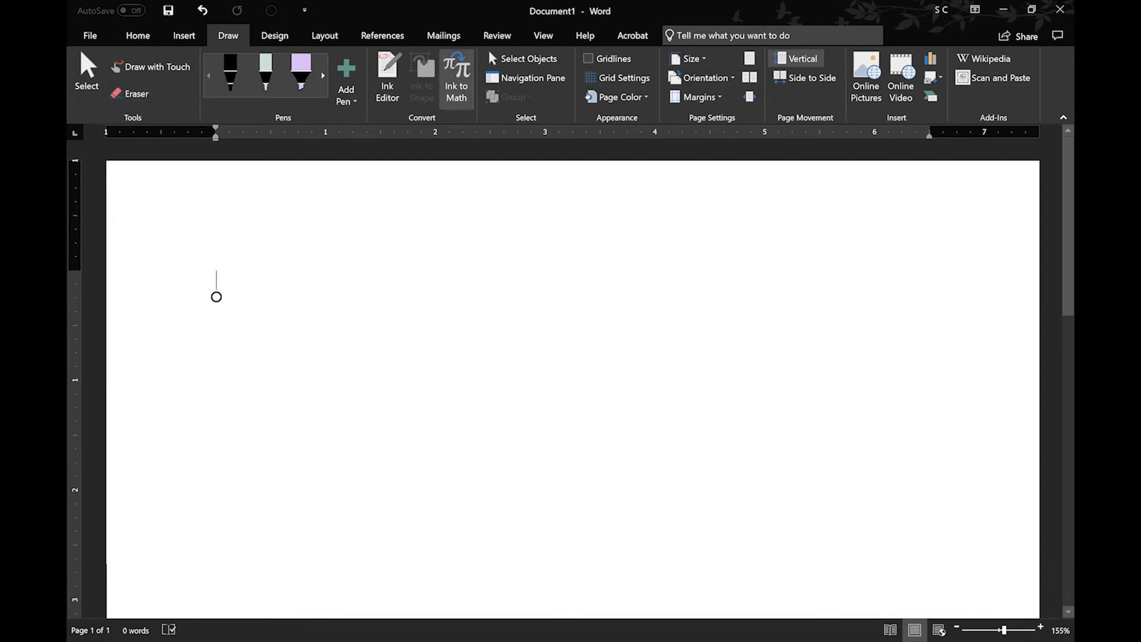
click(457, 72)
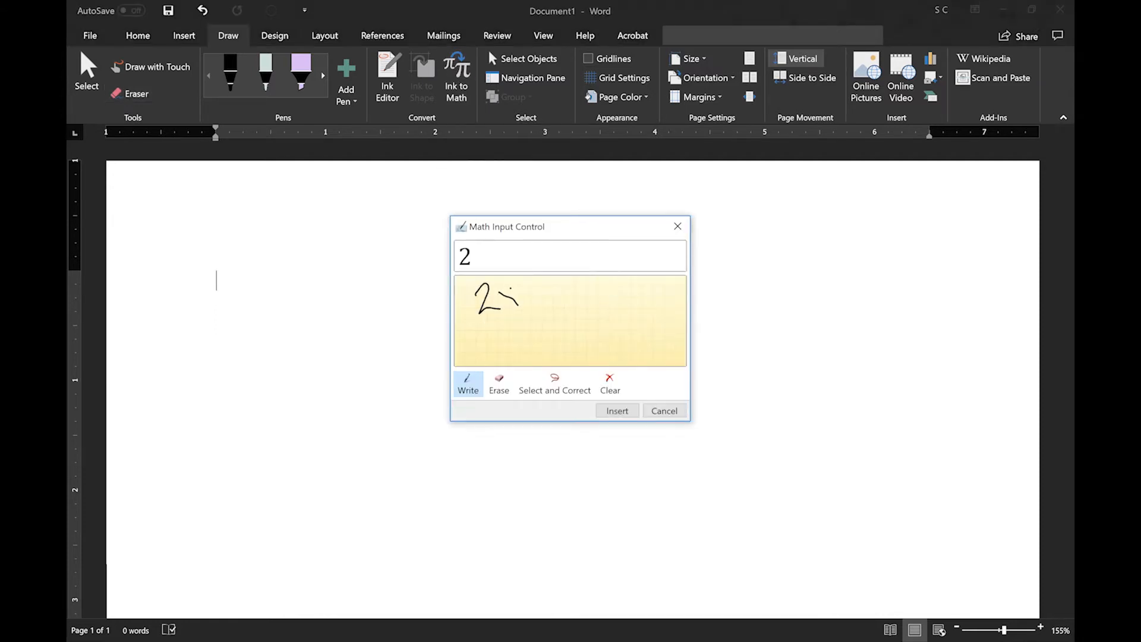
drag(510, 299, 575, 305)
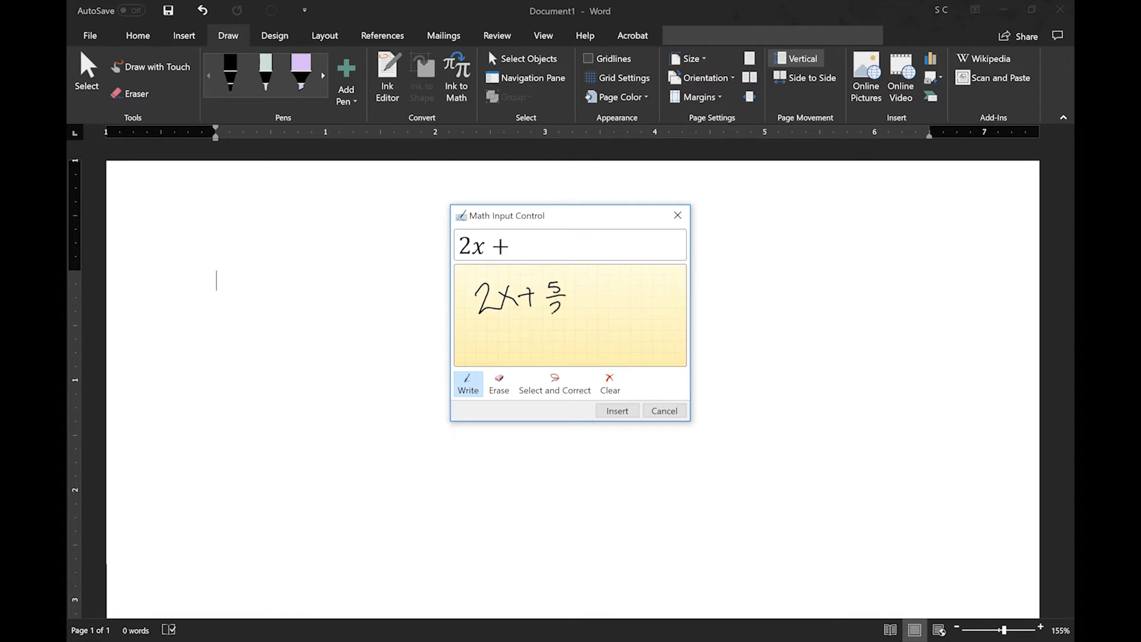
drag(576, 291, 633, 291)
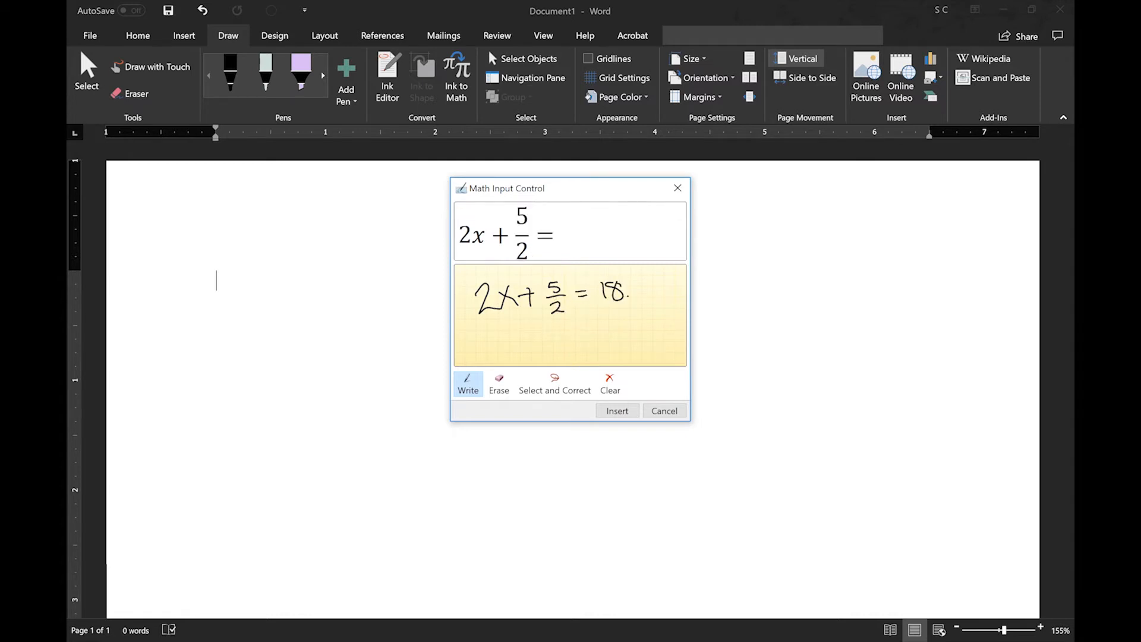
click(616, 410)
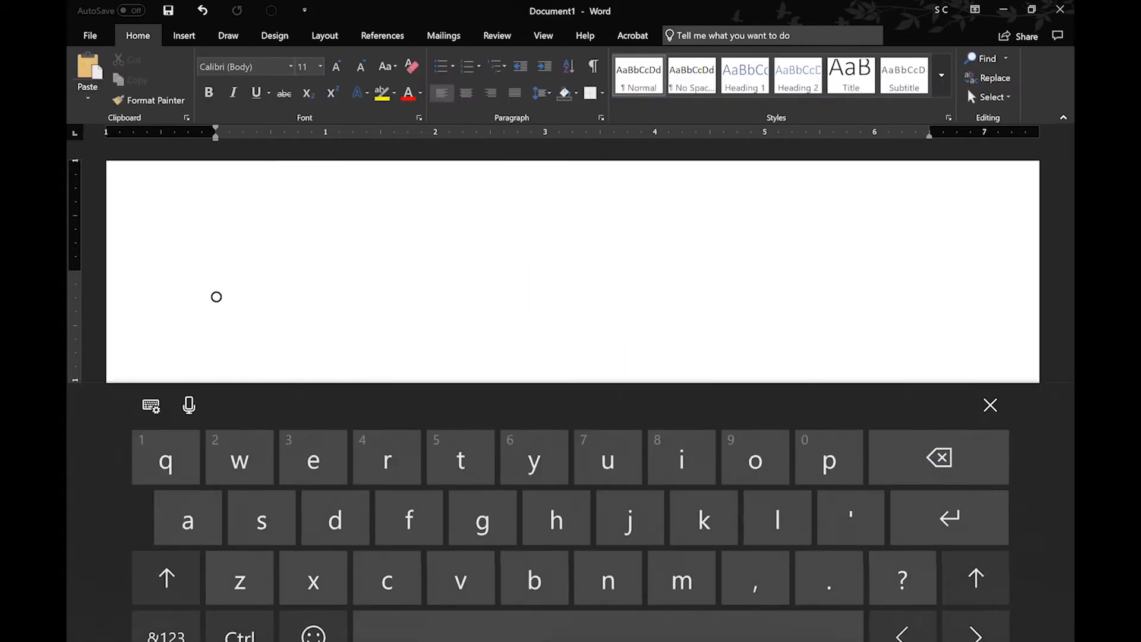
click(228, 36)
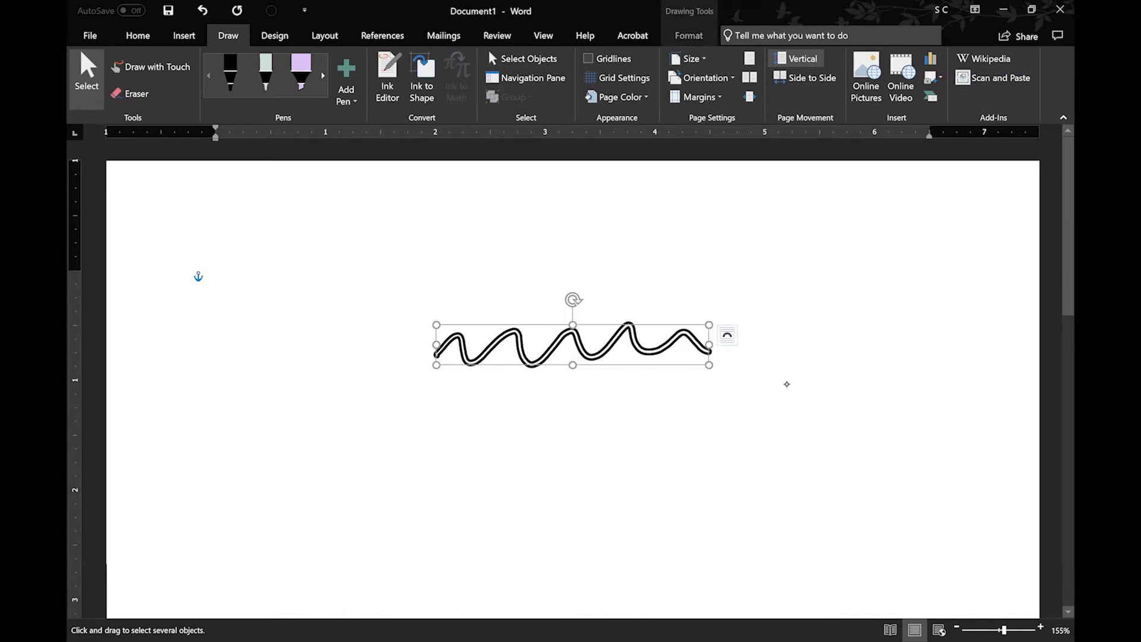
- Drag the wavy ink line down-left, then up and right of centre in the upper page
drag(572, 345, 542, 391)
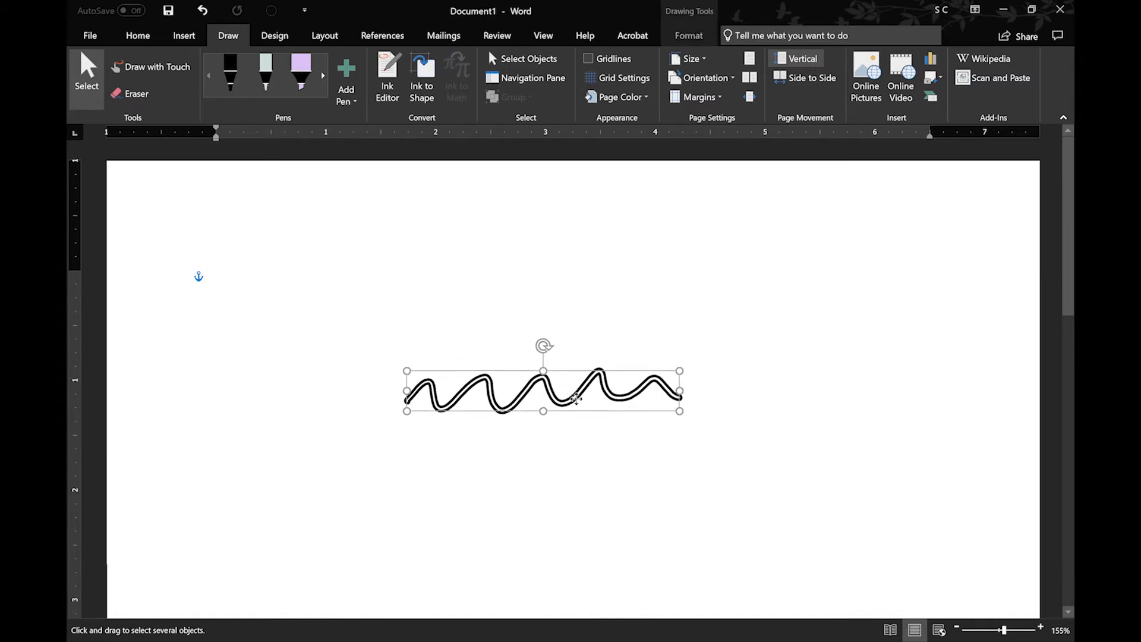
drag(575, 397, 644, 301)
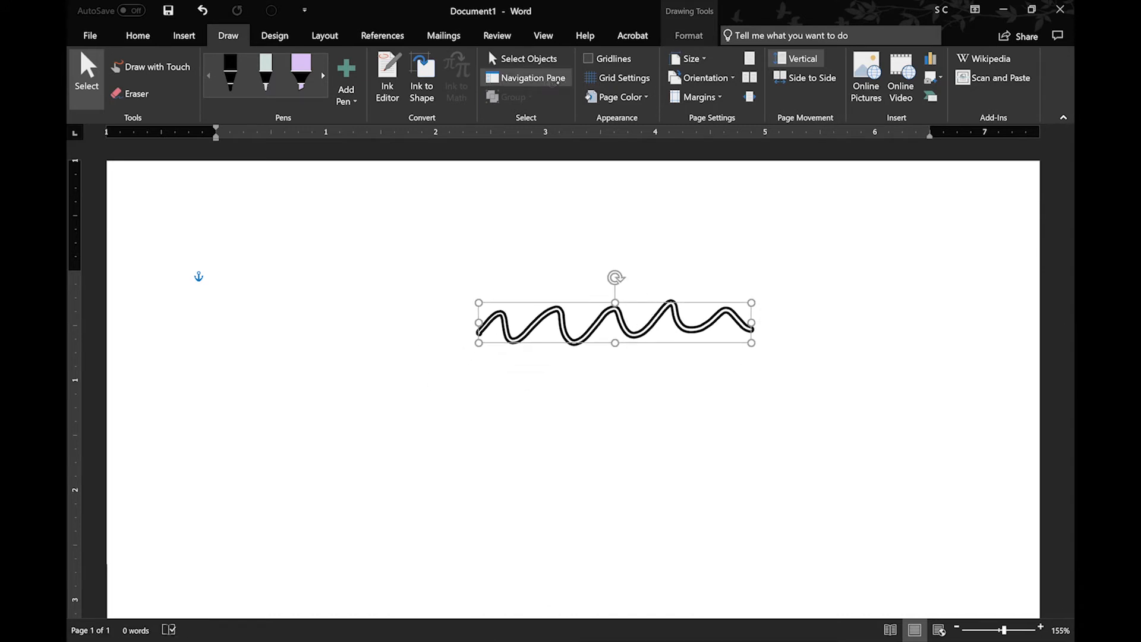
click(525, 78)
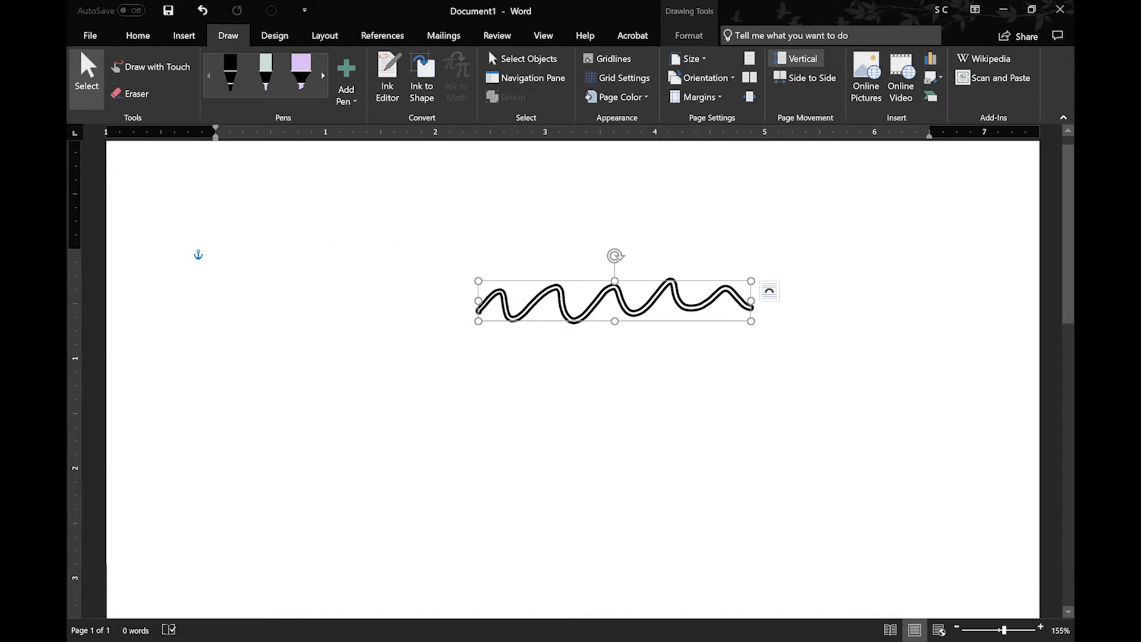
- Show the grid, delete the wavy drawing, then set quarter-inch horizontal-only ruled lines
click(623, 79)
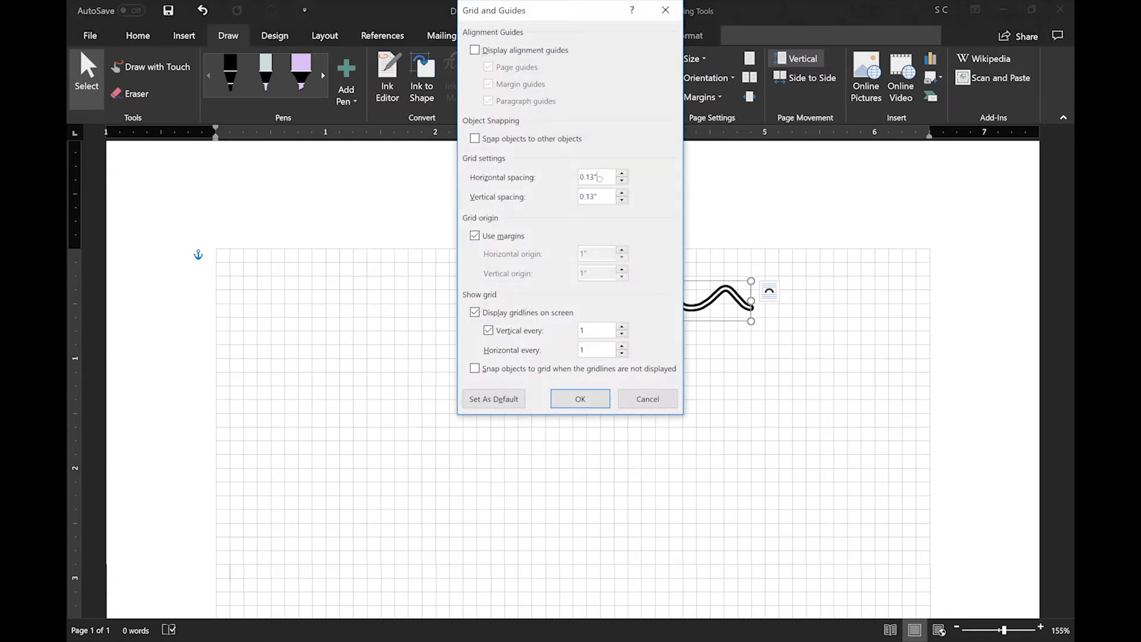
click(596, 177)
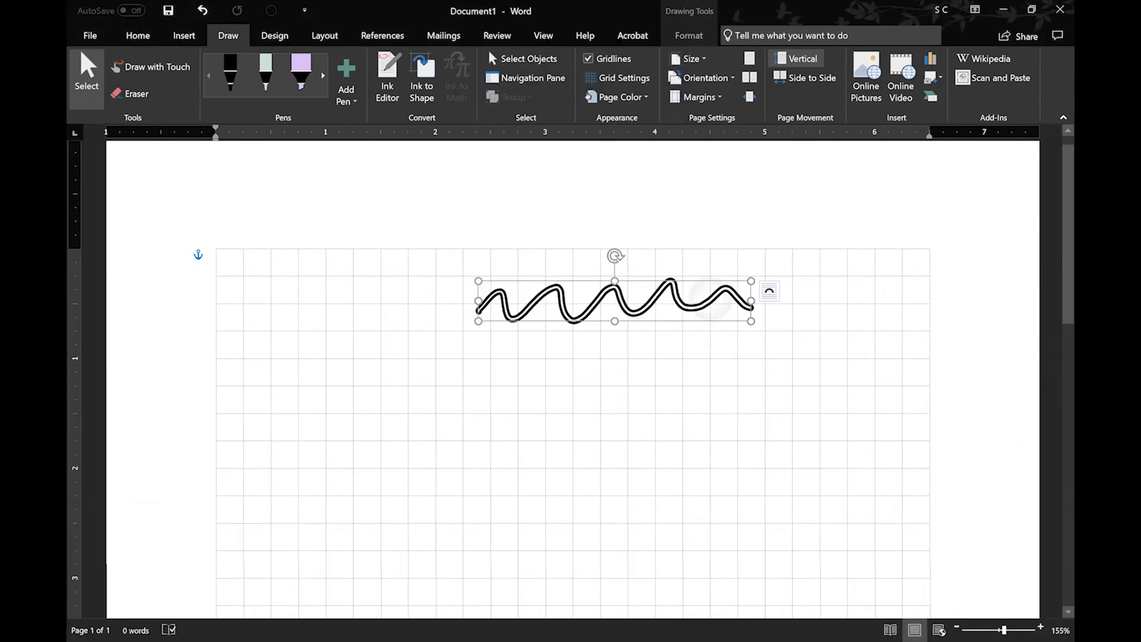
click(695, 98)
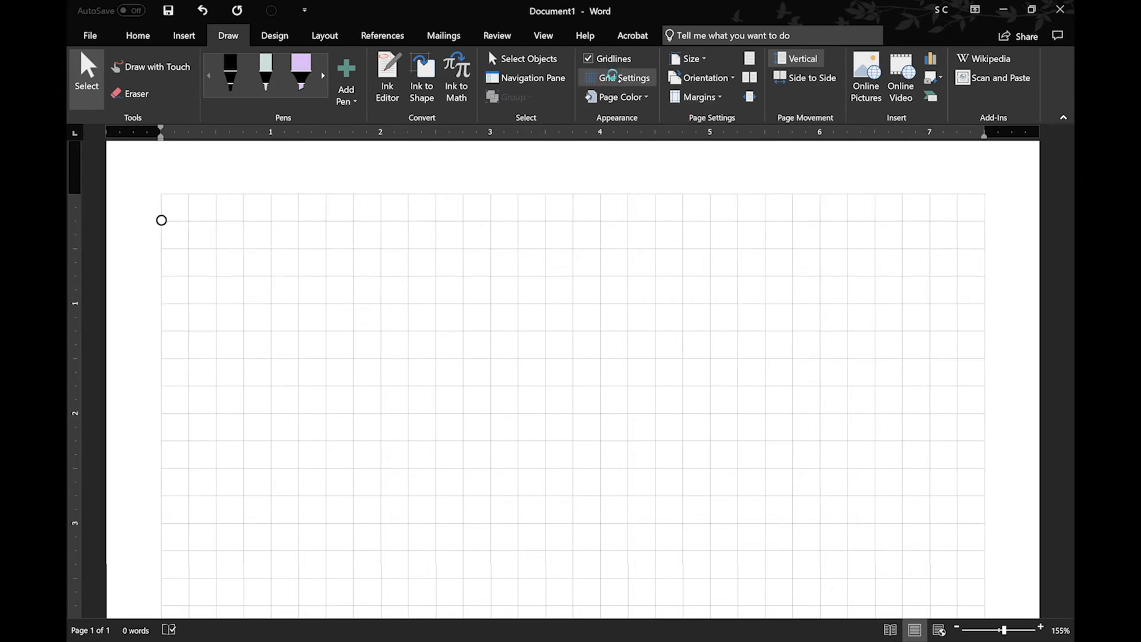
click(624, 77)
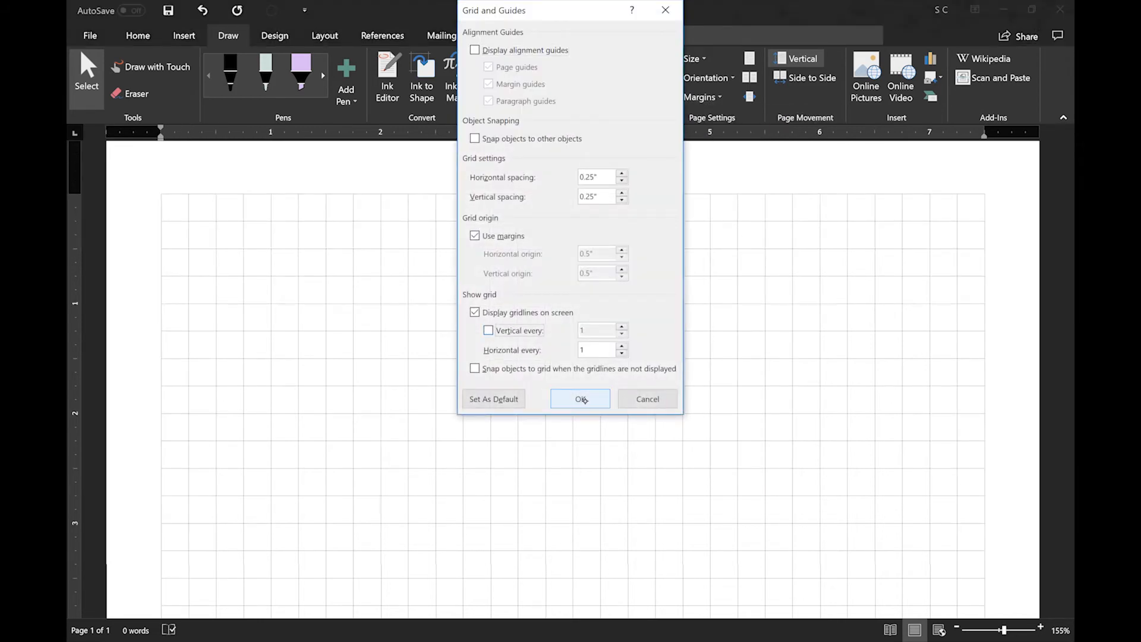
click(580, 400)
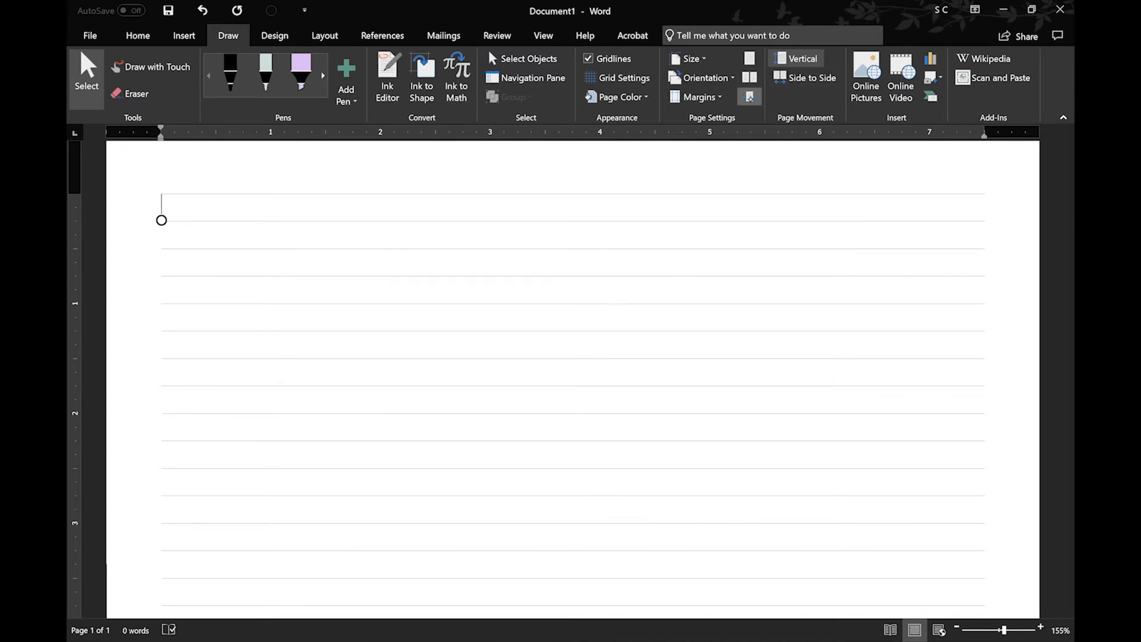
mouse_move(748, 58)
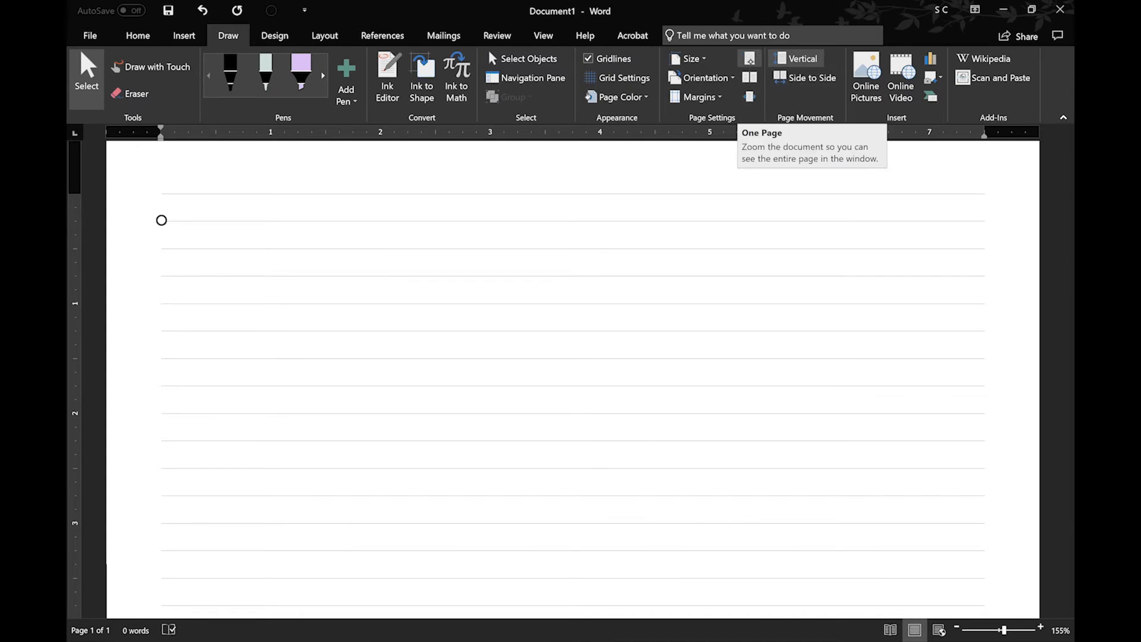
- Fit the whole page in the window, then enlarge the view to page width
click(749, 58)
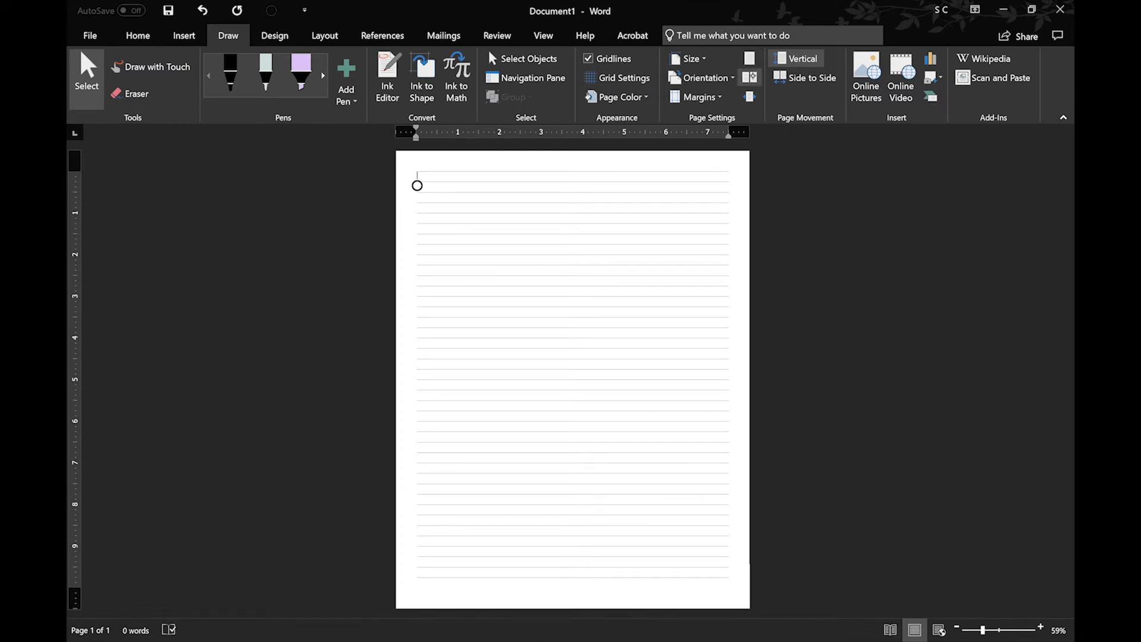
mouse_move(749, 97)
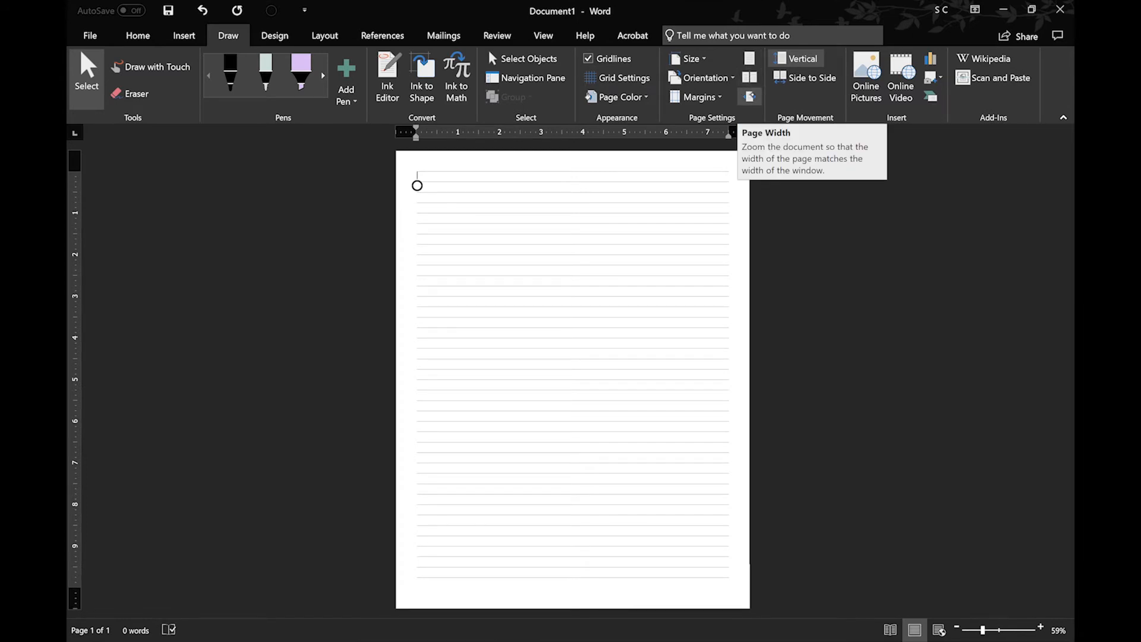
click(702, 78)
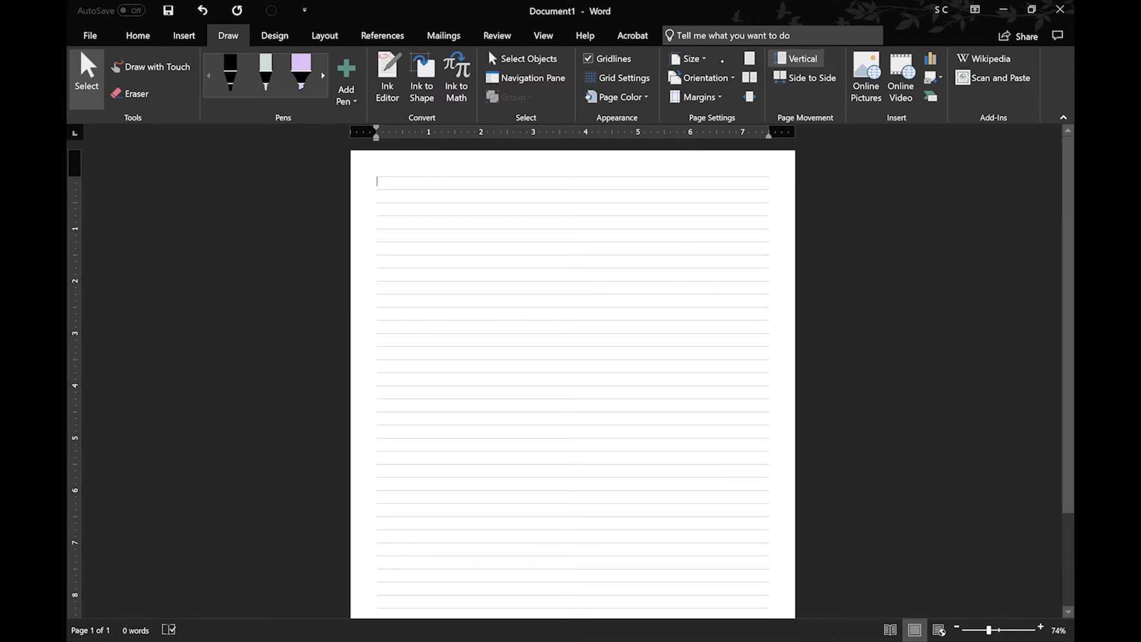
- Hide the gridlines, set a light peach page colour, and start an online picture search
click(590, 59)
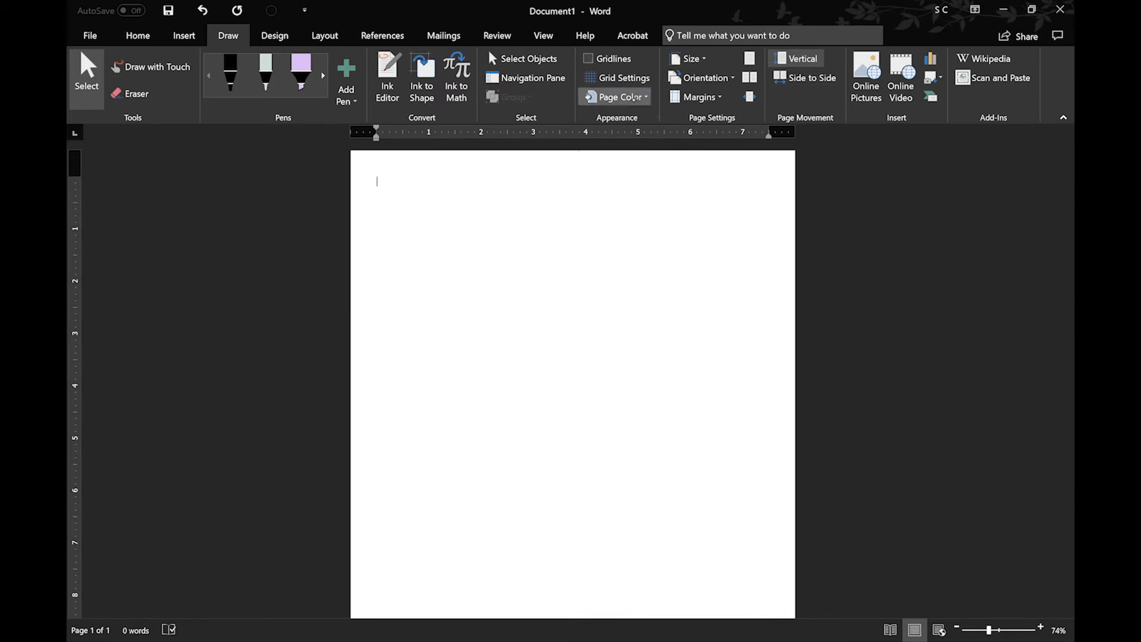
click(615, 96)
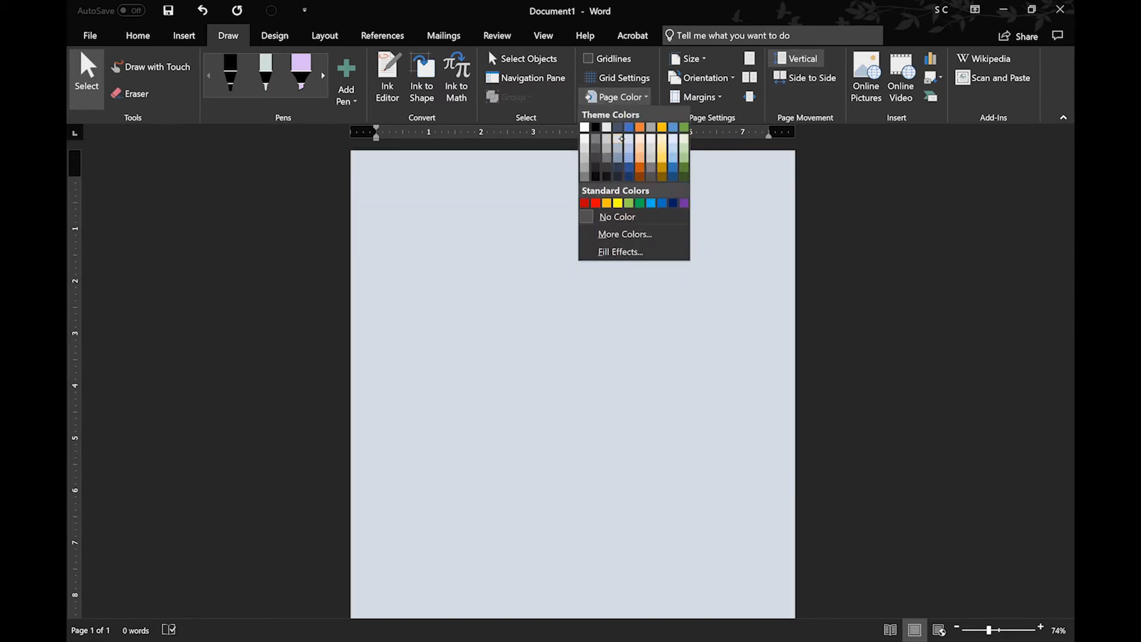
click(648, 126)
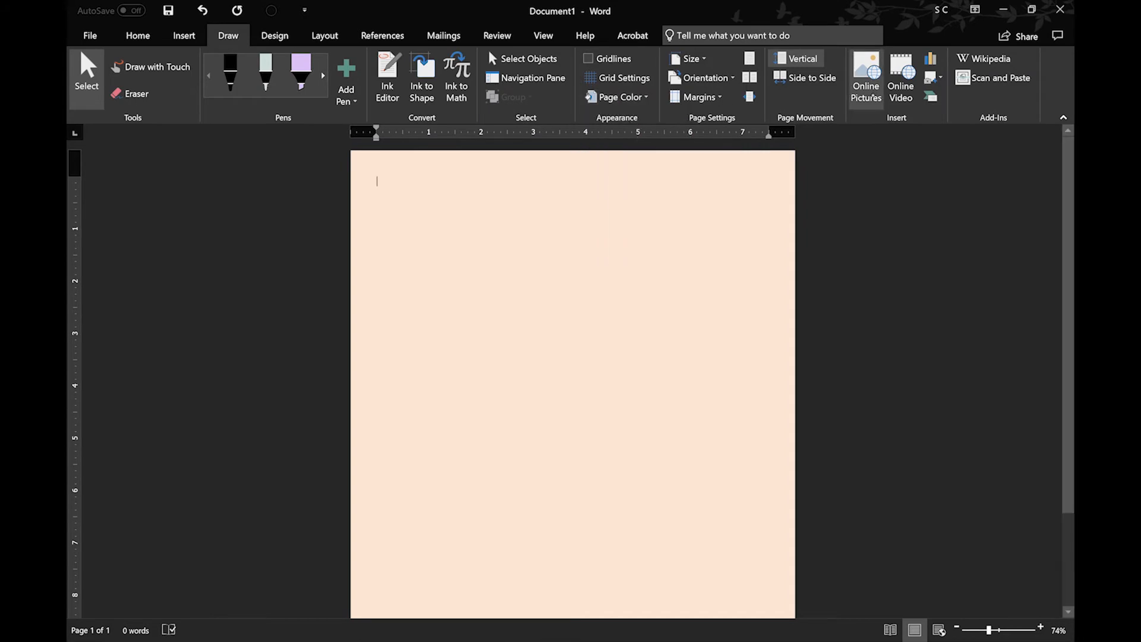
click(865, 66)
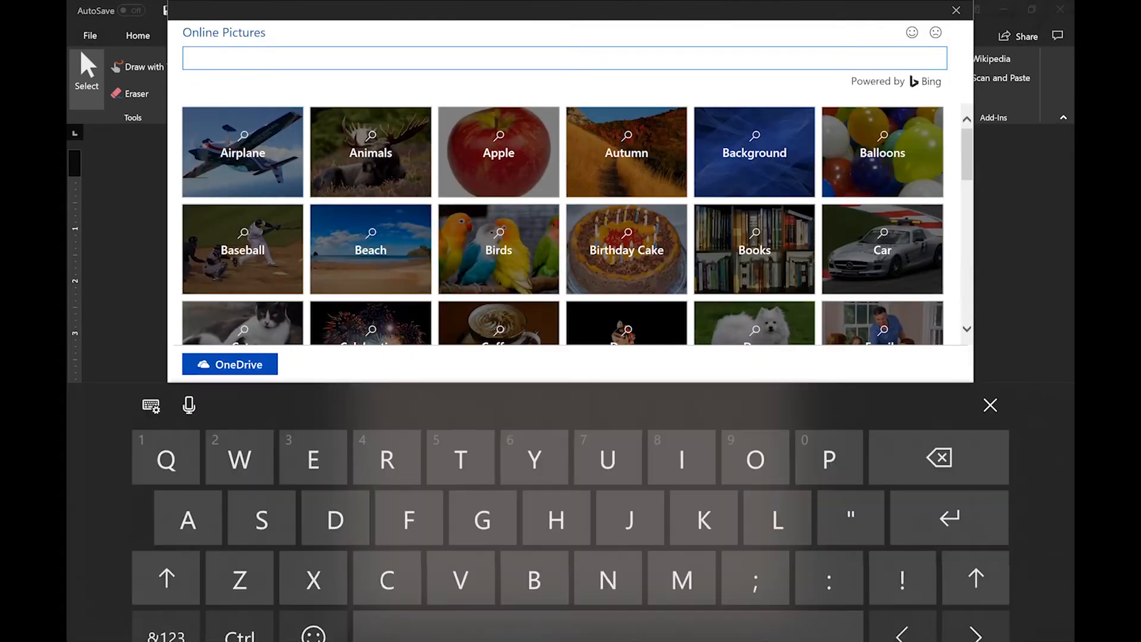
text(Ghost)
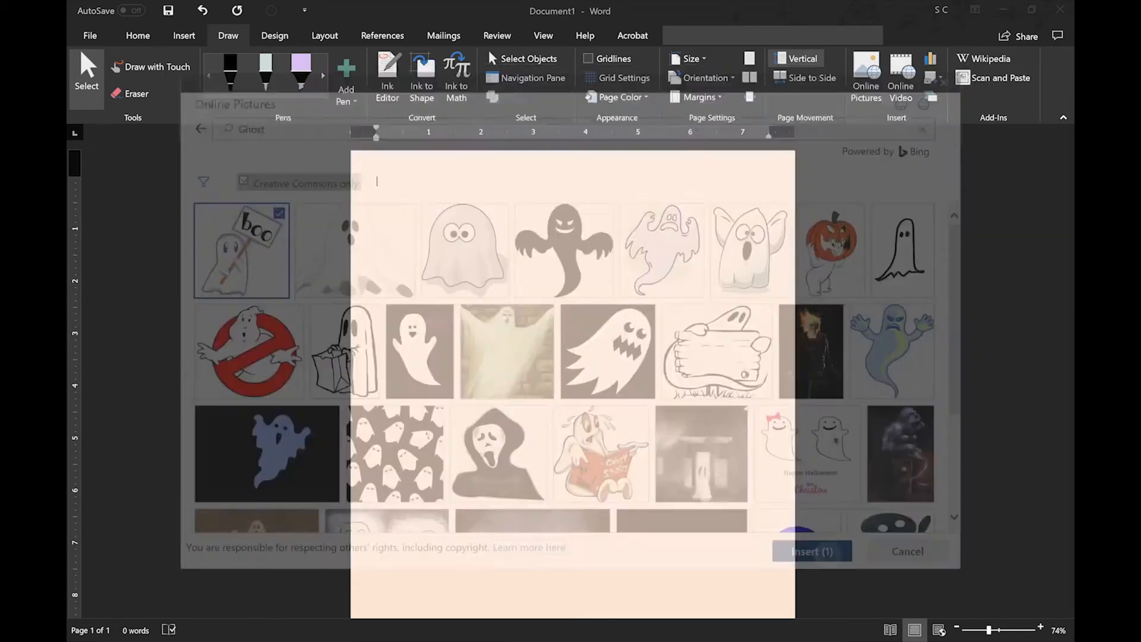
click(810, 552)
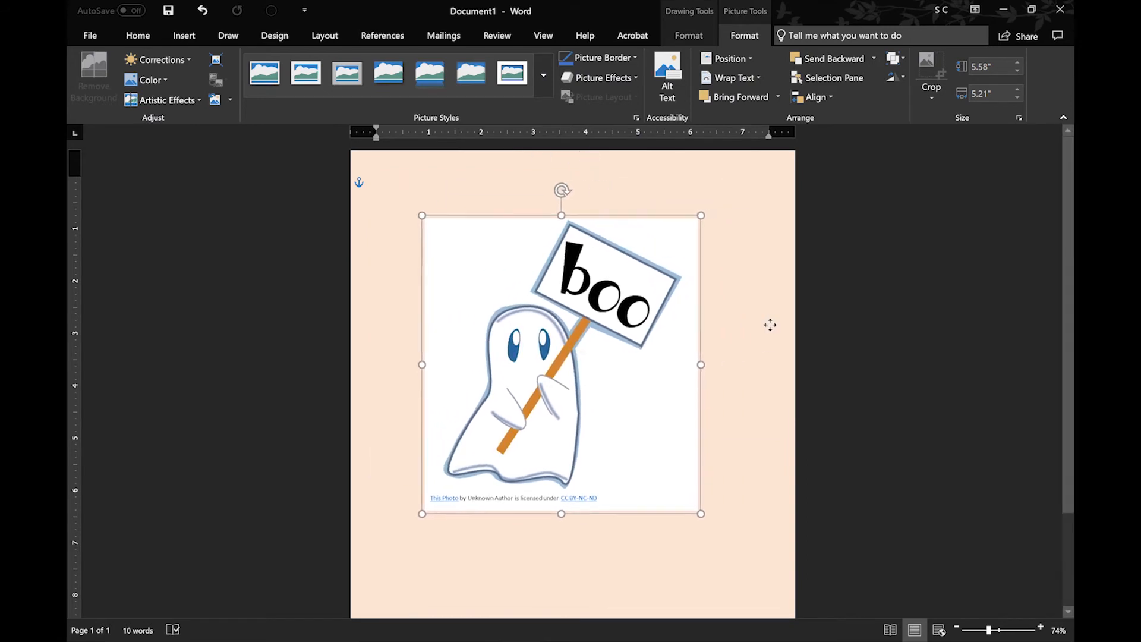
drag(560, 364, 603, 328)
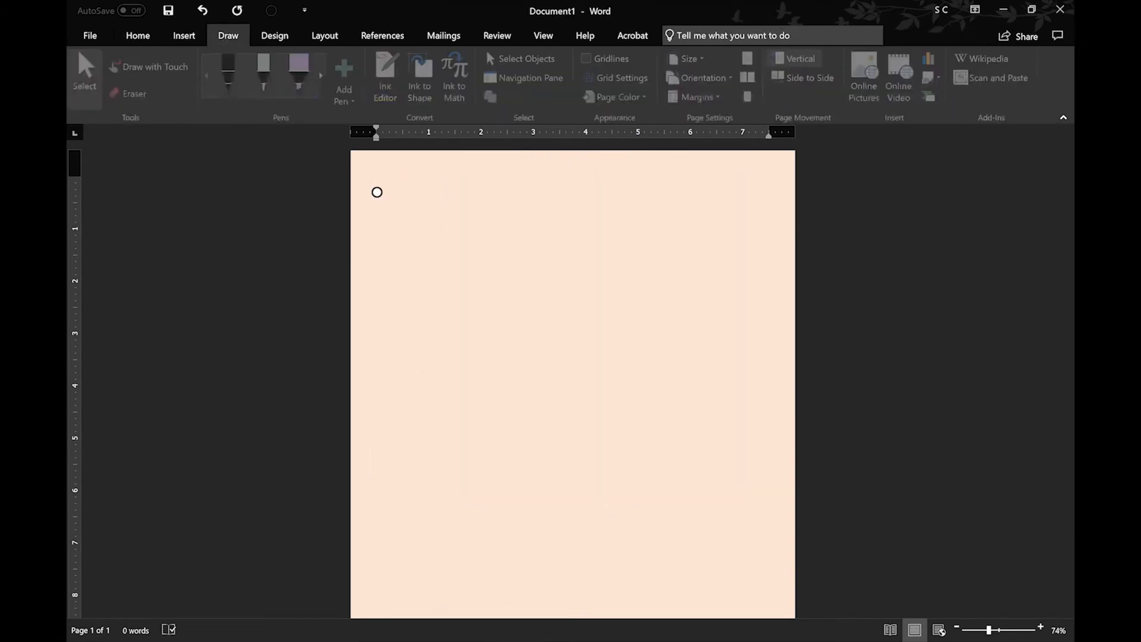
- Search online video for 'ghosts' and insert the Can Cats See Ghosts? YouTube result
click(899, 74)
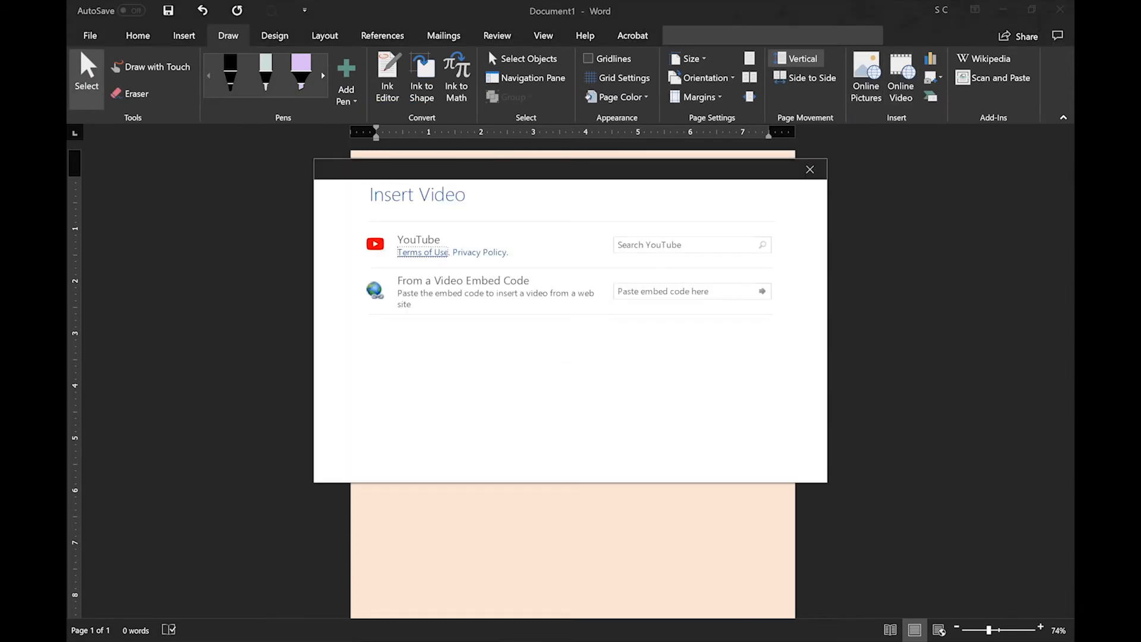
text(ghosts)
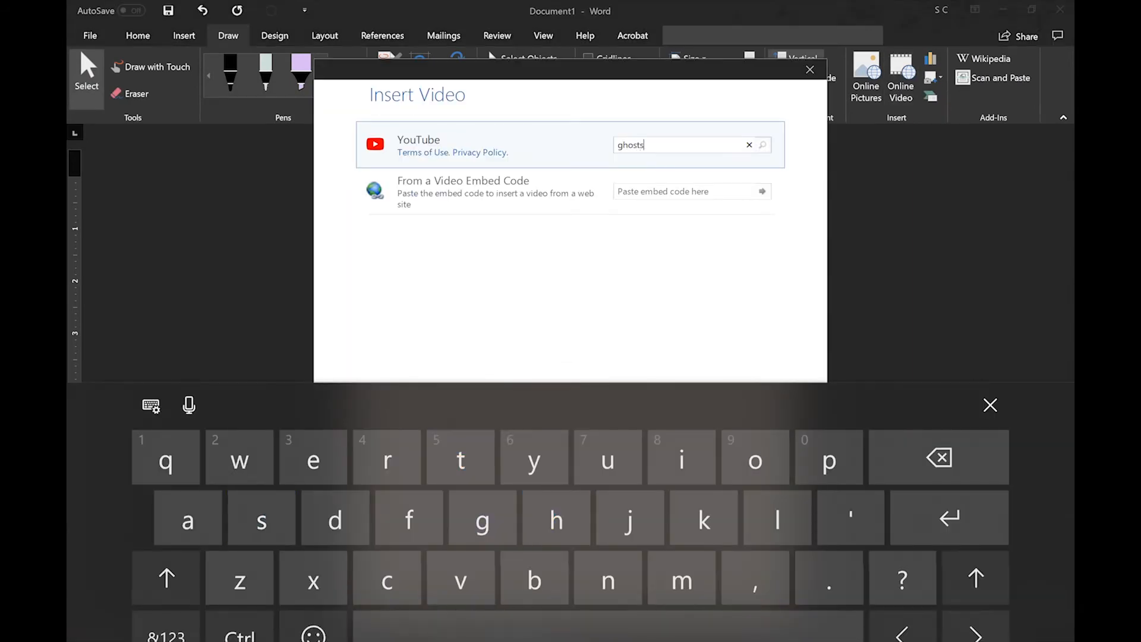
click(762, 144)
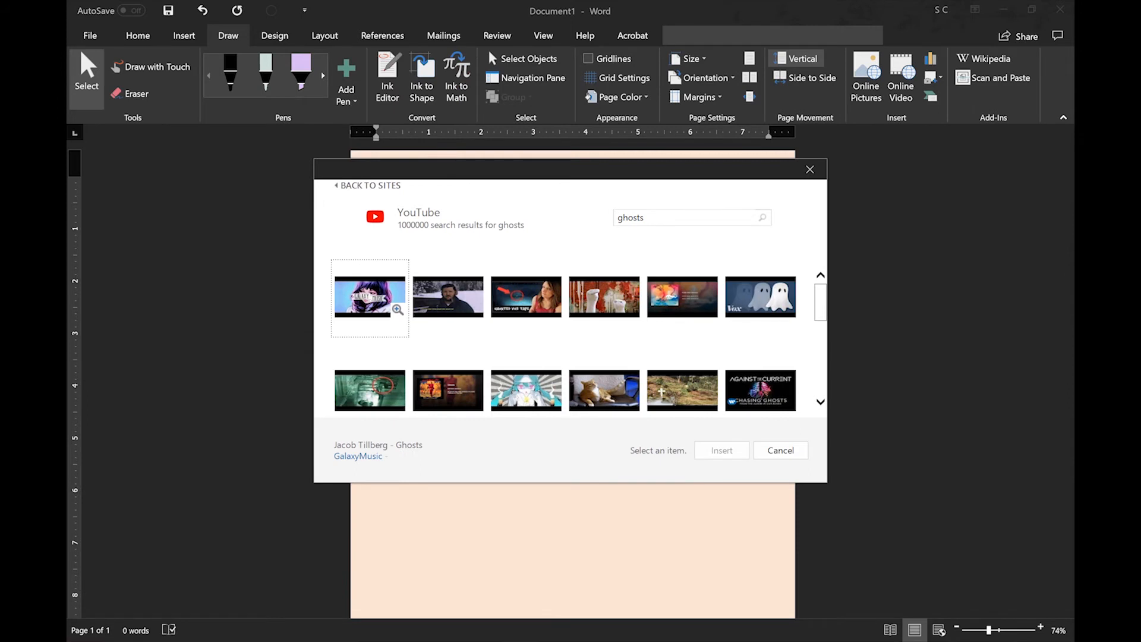
click(604, 377)
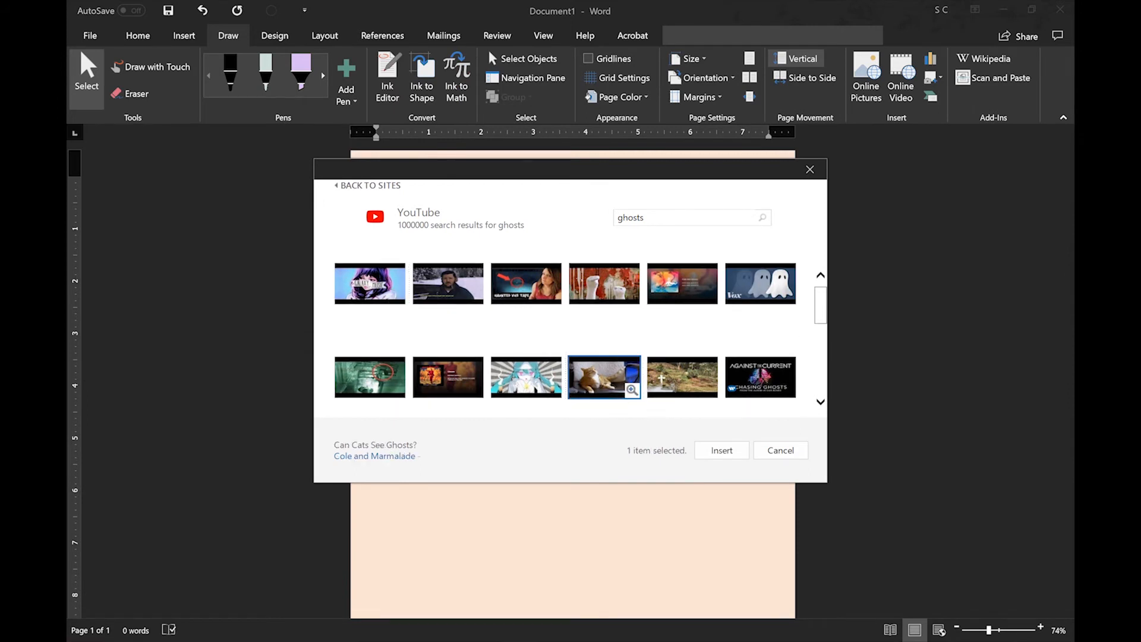
click(721, 449)
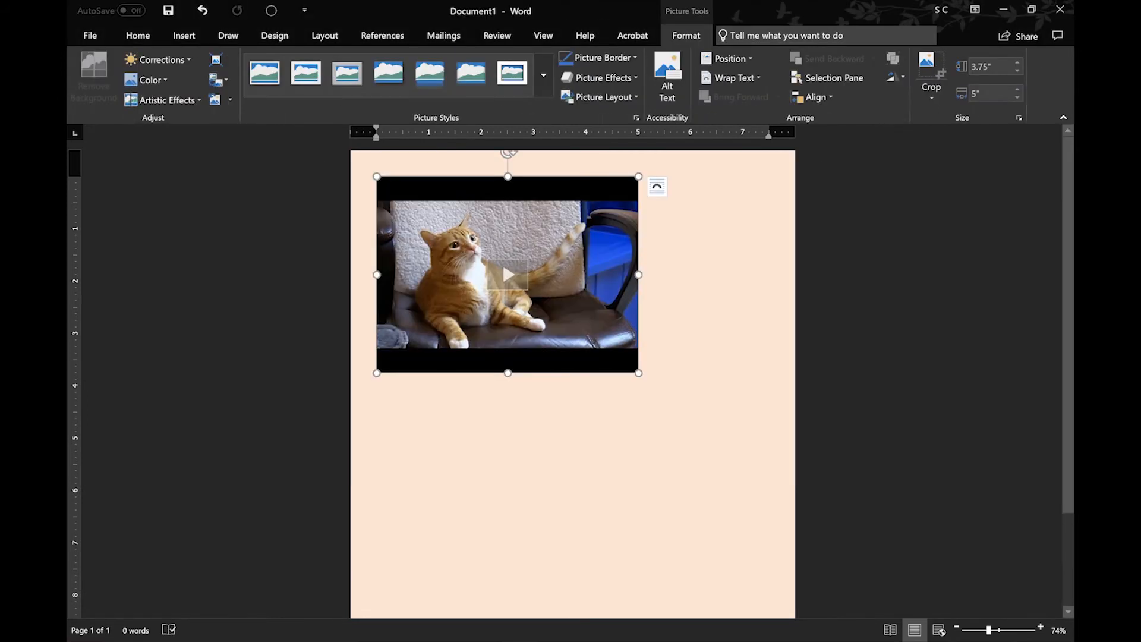
- Preview the embedded video, set it to float freely and drag it to the page centre
click(507, 274)
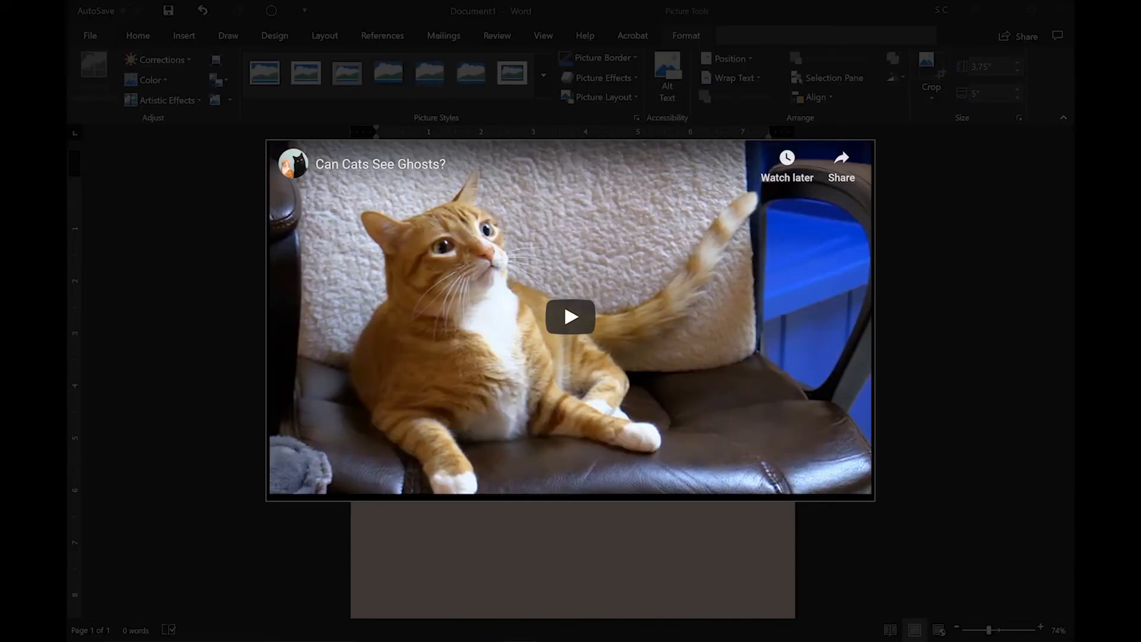
click(568, 316)
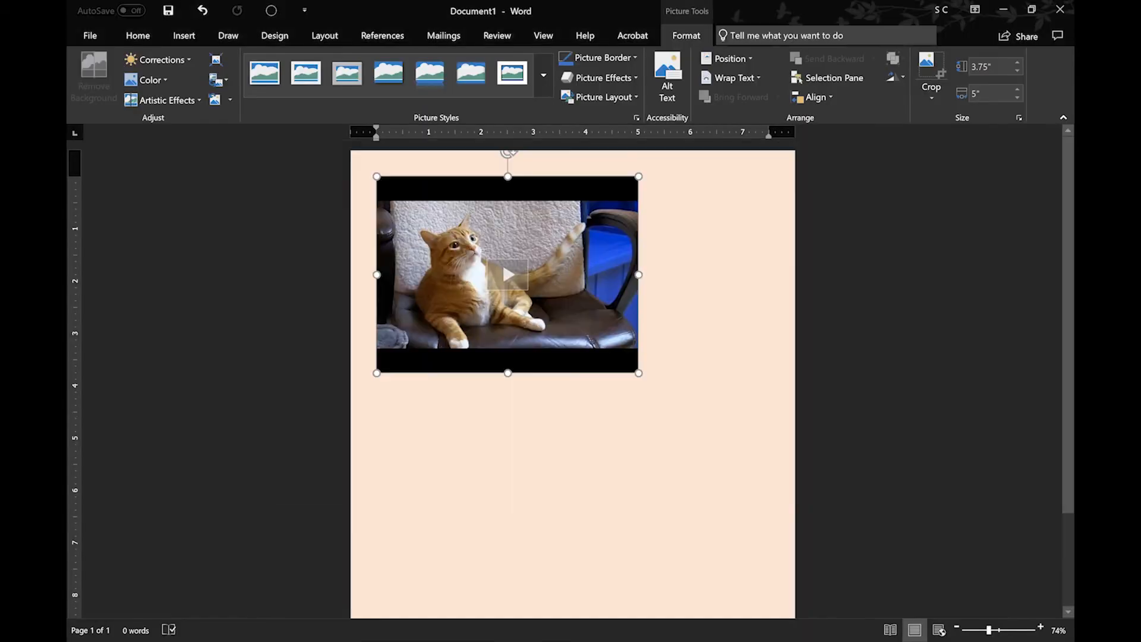
click(656, 187)
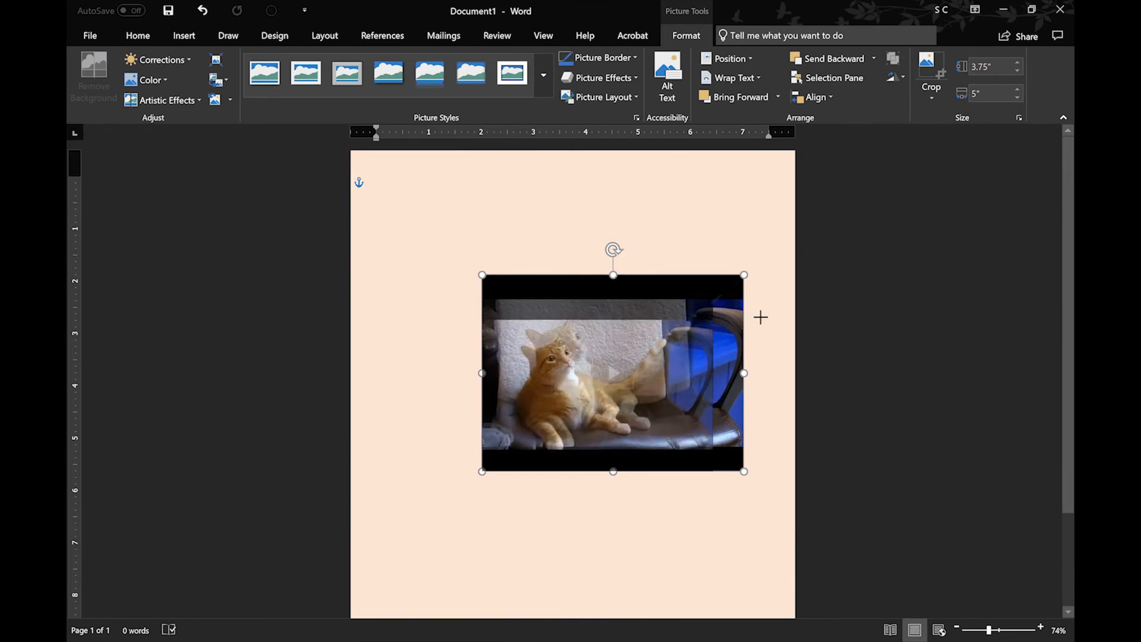
drag(744, 470, 749, 316)
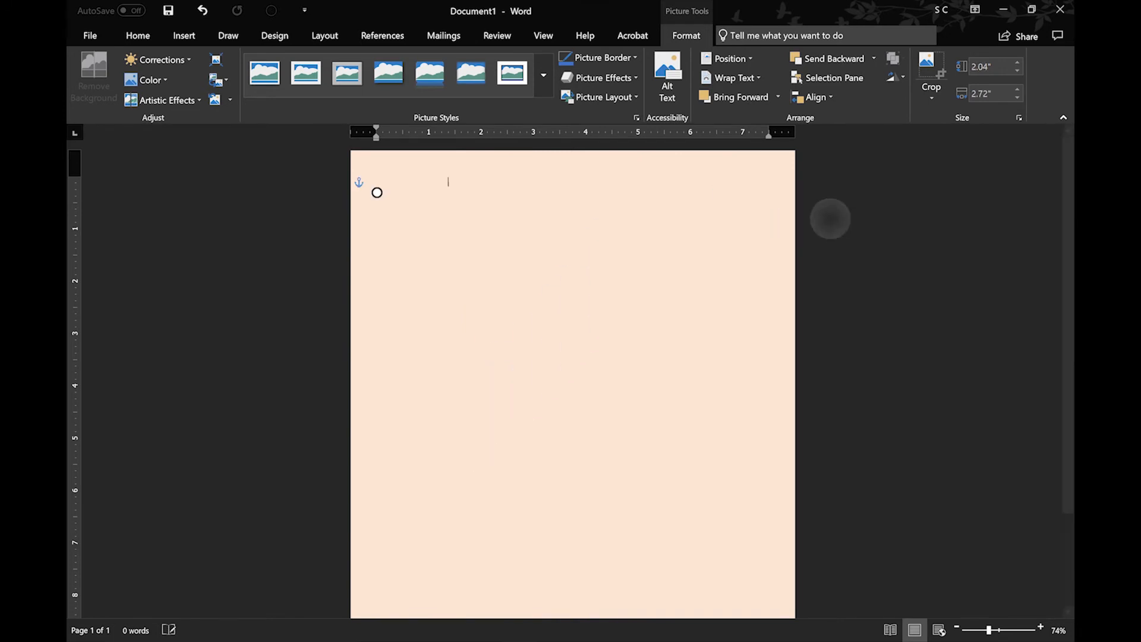
click(228, 36)
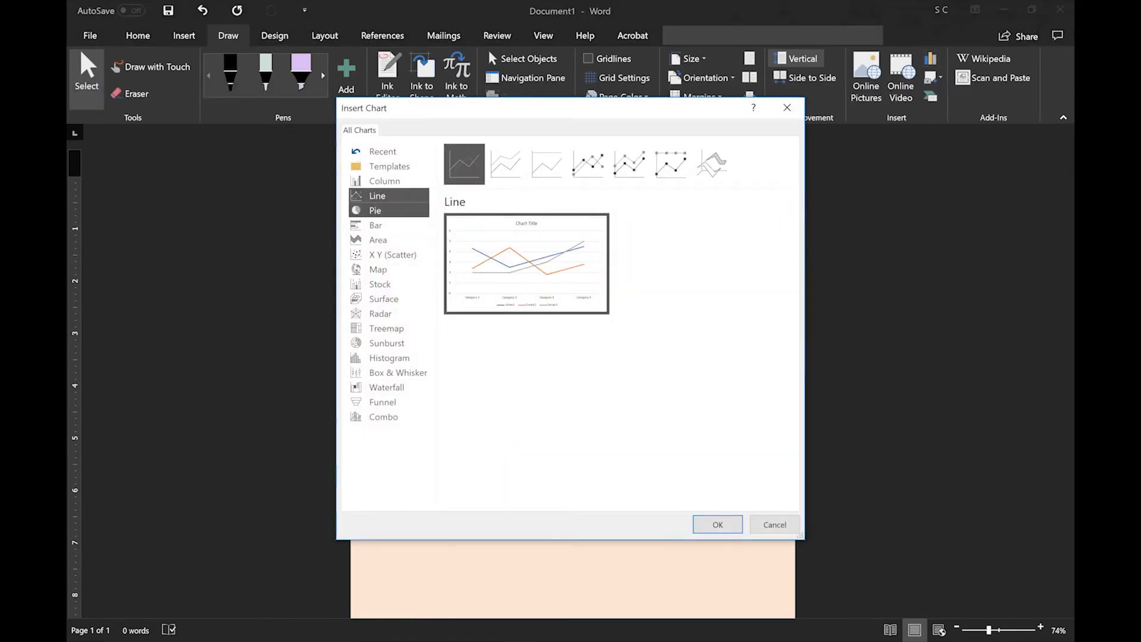
- Insert a Clustered Column chart, open its data in full Excel, then close the workbook
click(385, 180)
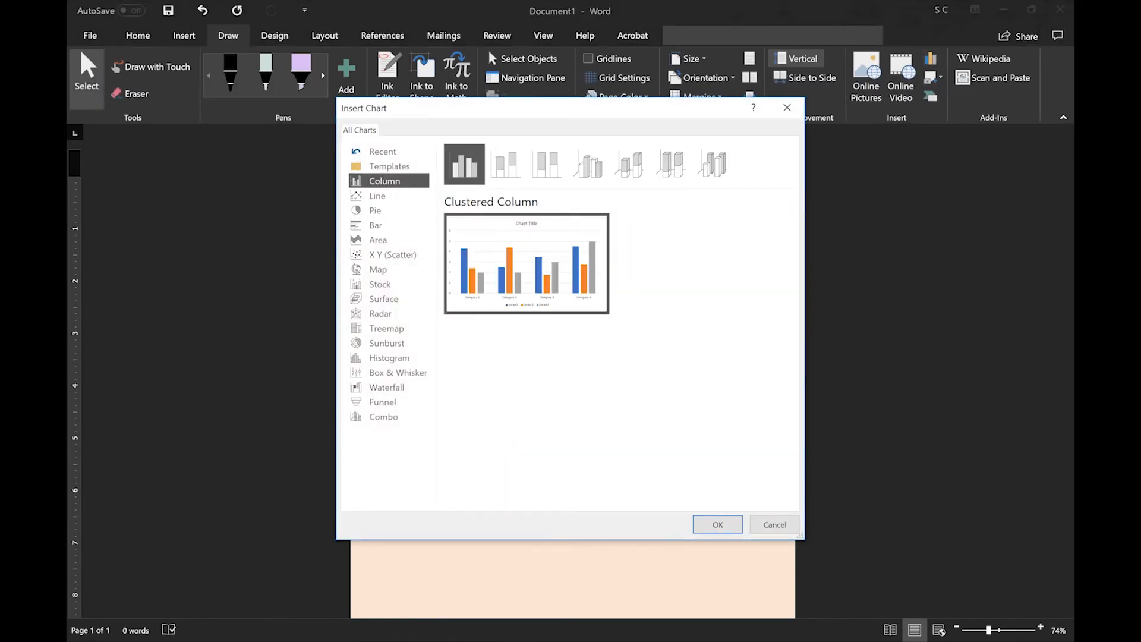
click(718, 524)
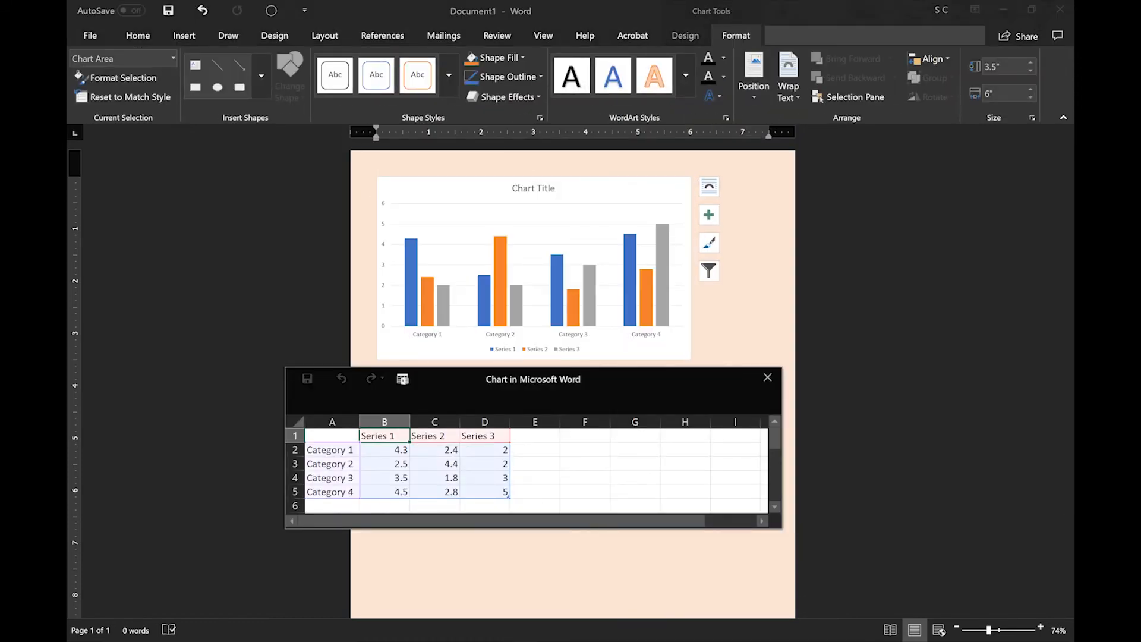
click(767, 378)
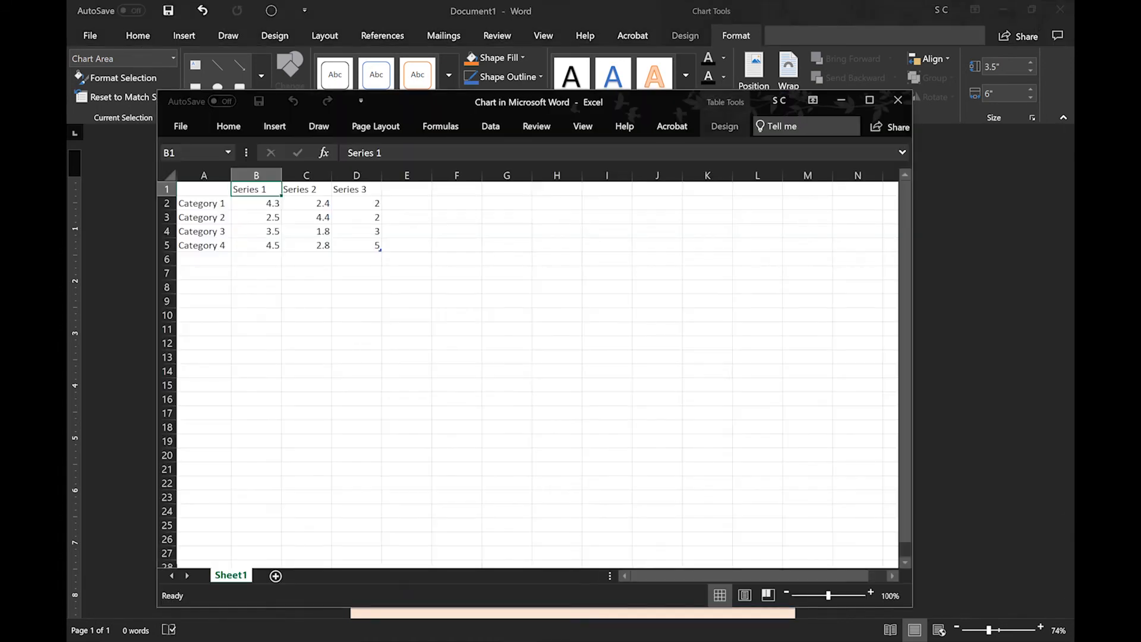
click(898, 100)
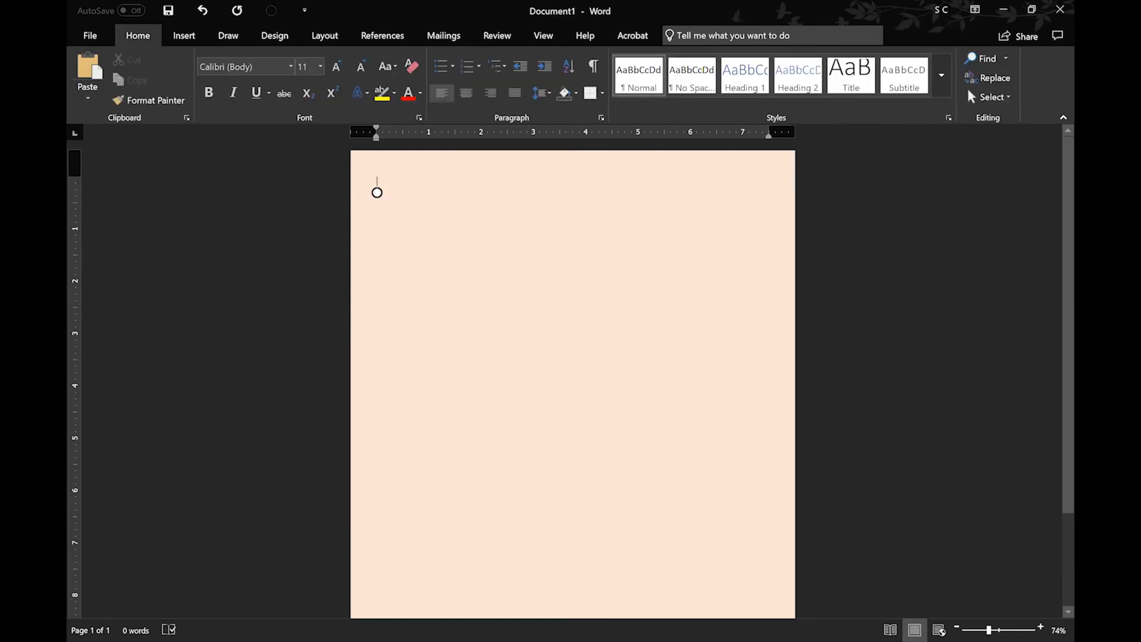
- Insert a screenshot of the open ghosts article window and dismiss the alt-text notice
click(228, 36)
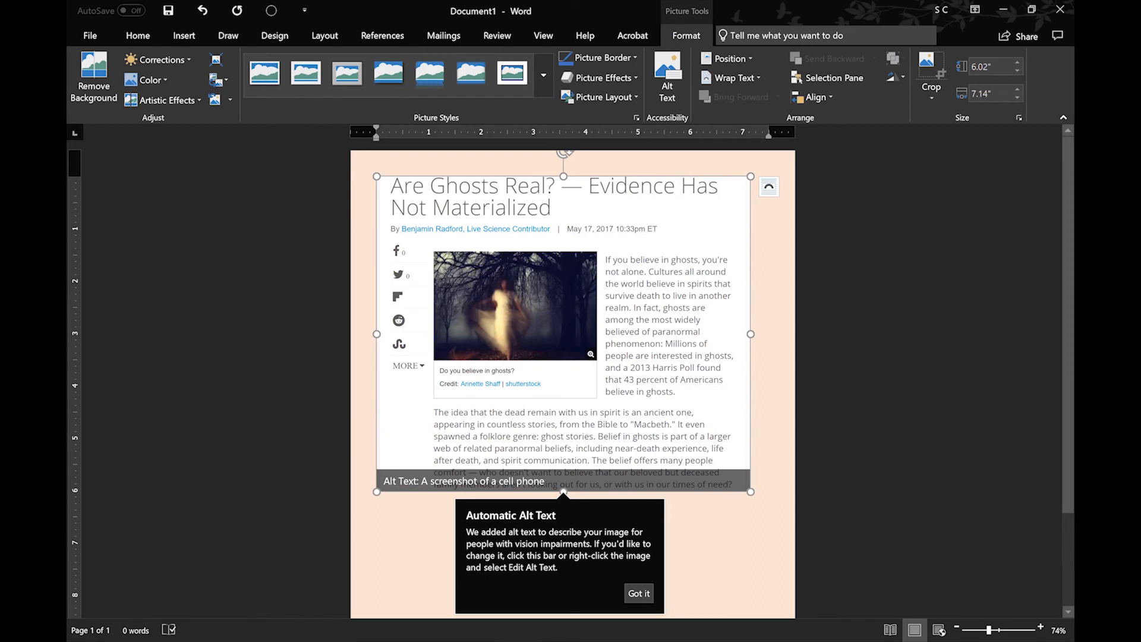
click(638, 593)
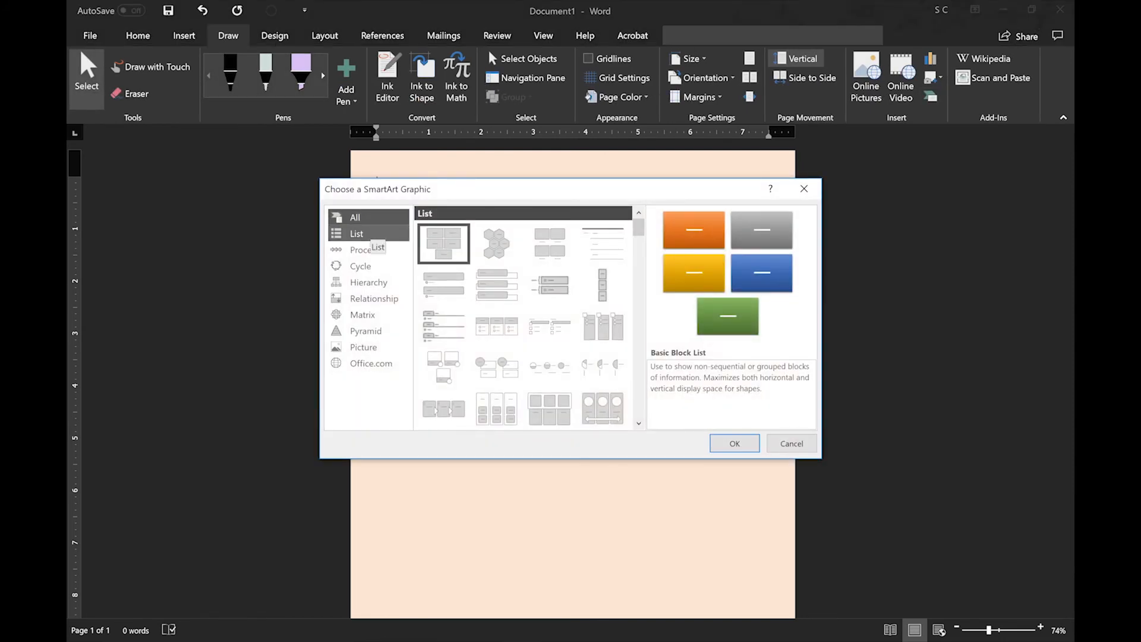
- Browse the Cycle SmartArt layouts, cancel without inserting, and open the Wikipedia add-in panel
click(360, 266)
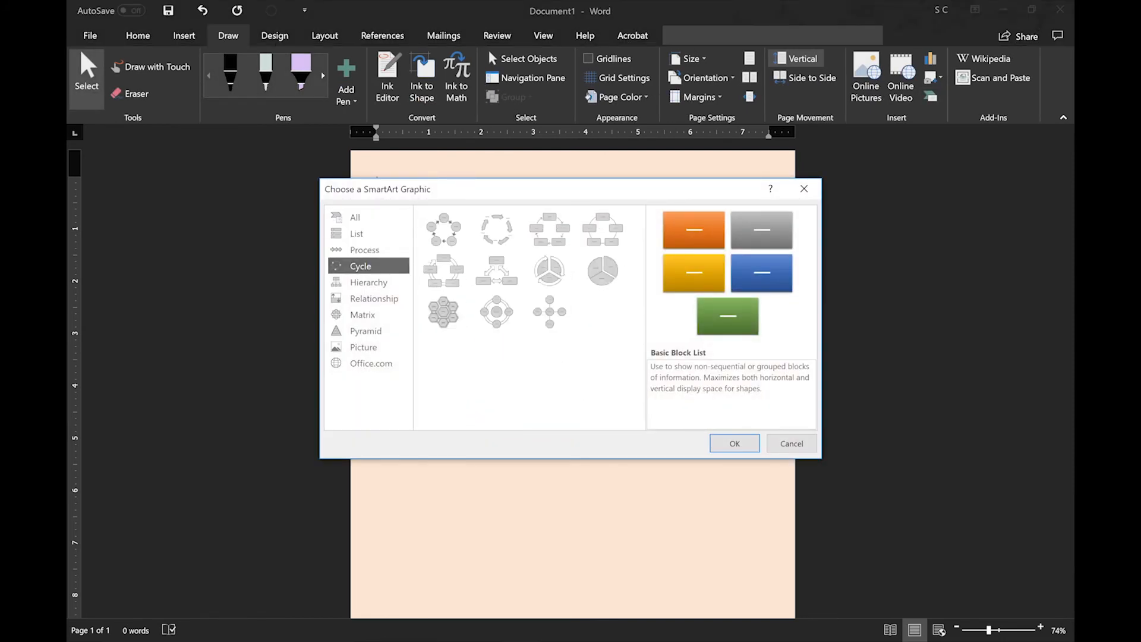
click(735, 443)
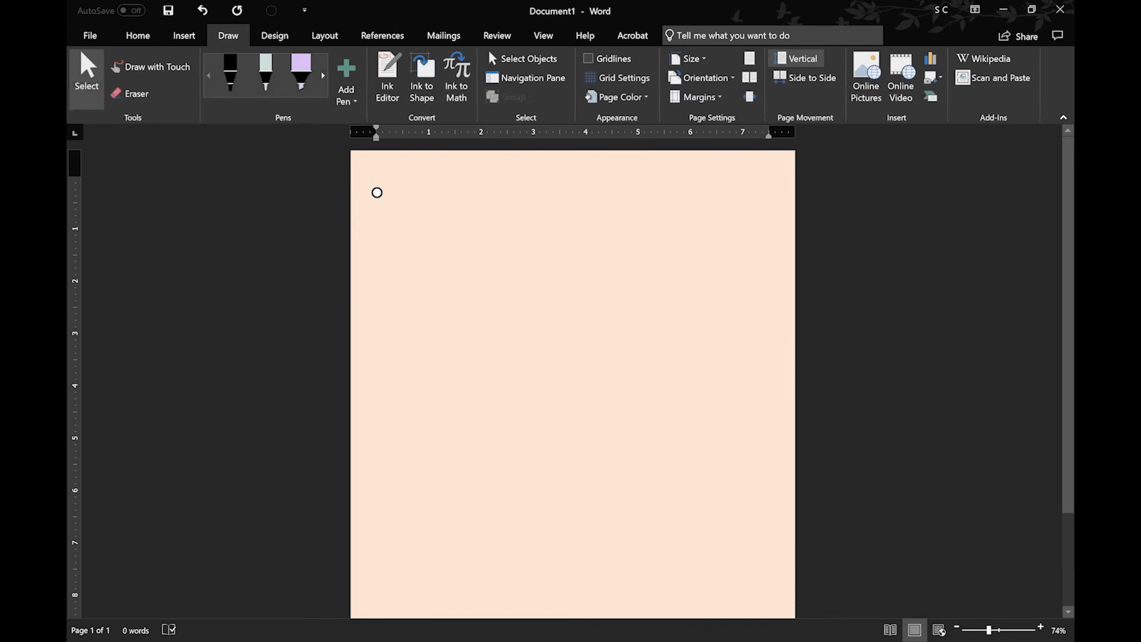
click(988, 58)
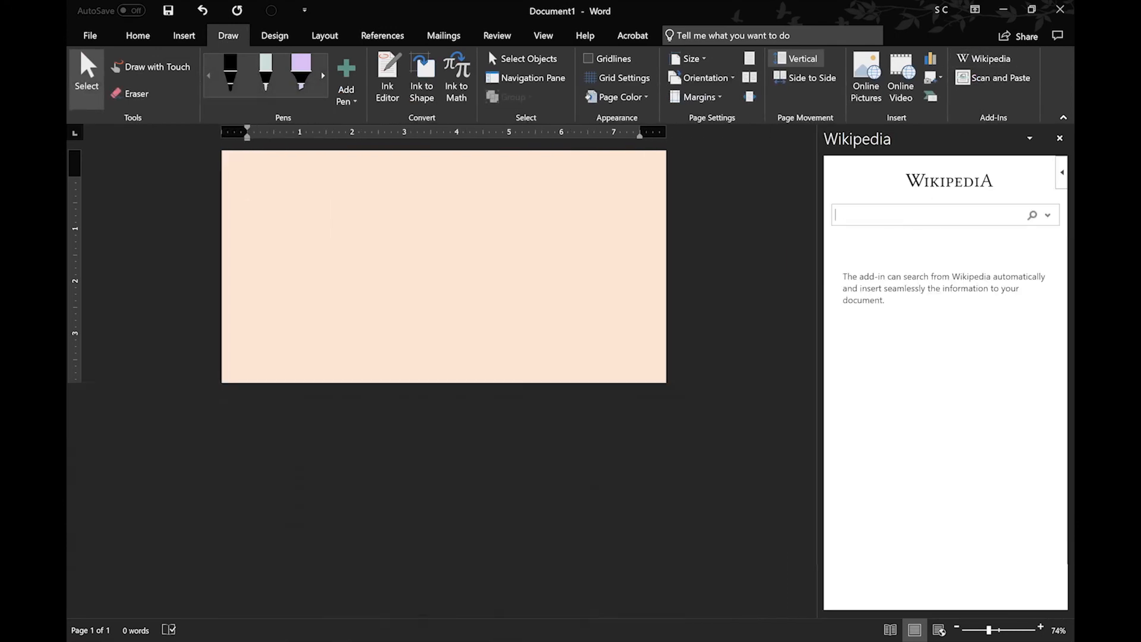
- Search Wikipedia for 'Ghosts' and scroll through the article's sections
text(Ghosts)
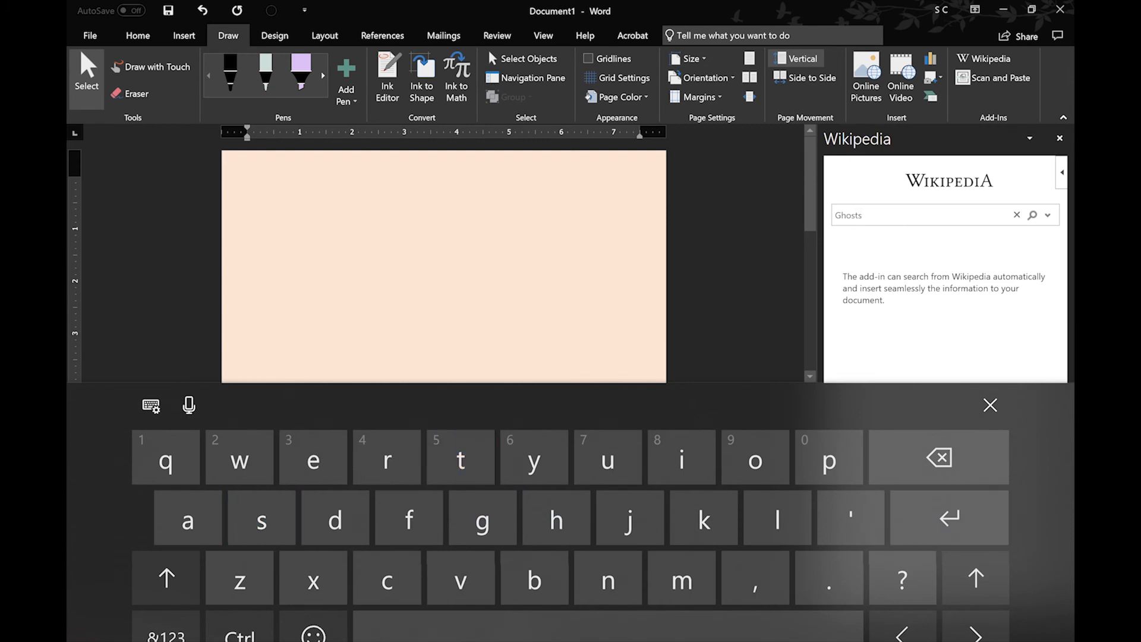
click(1032, 215)
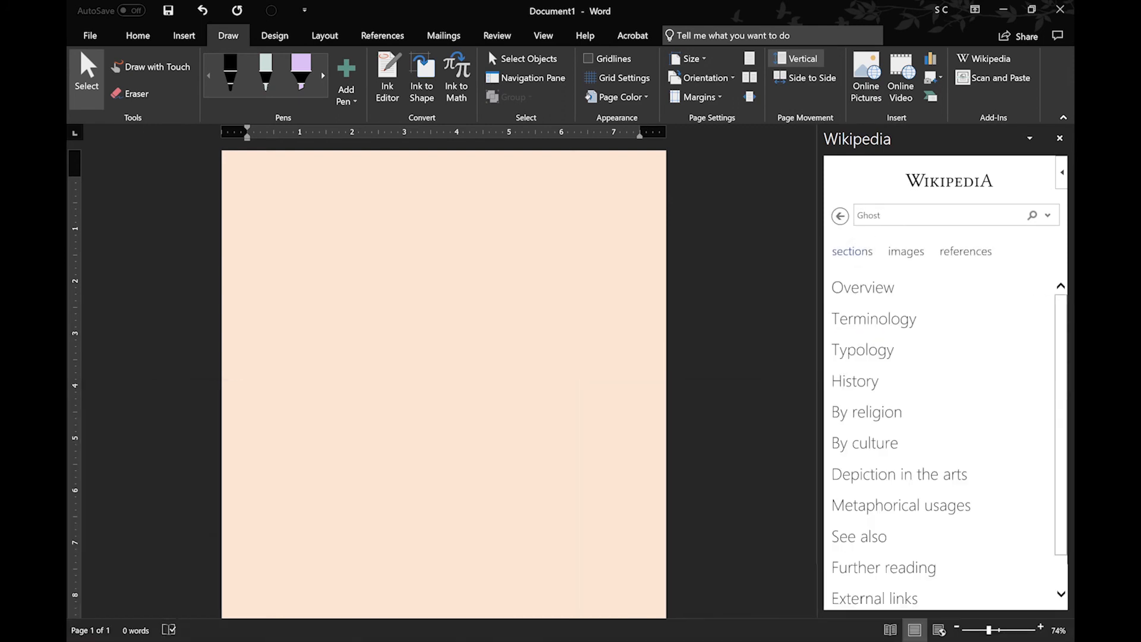
scroll(down, 3)
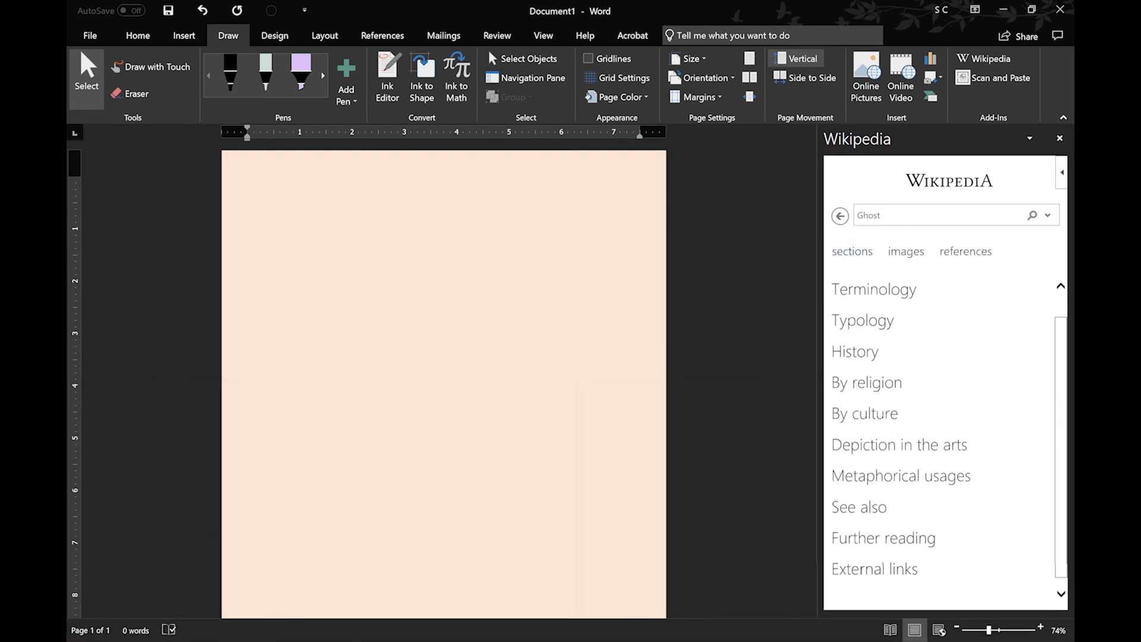
scroll(down, 3)
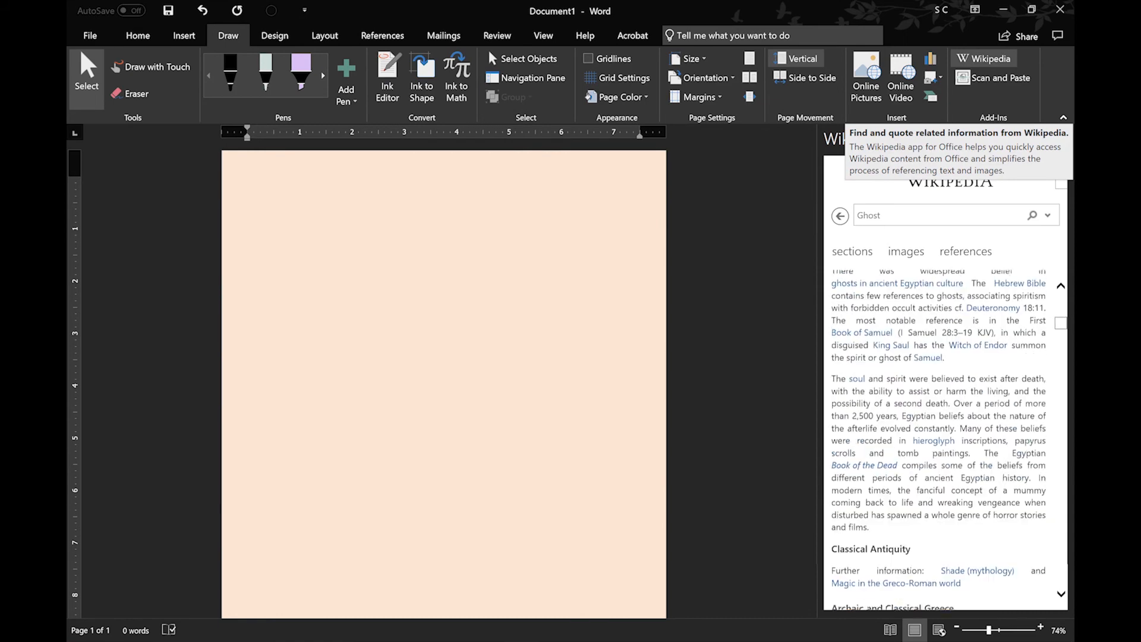
- Browse the Ghost article's images in the Wikipedia pane
click(906, 252)
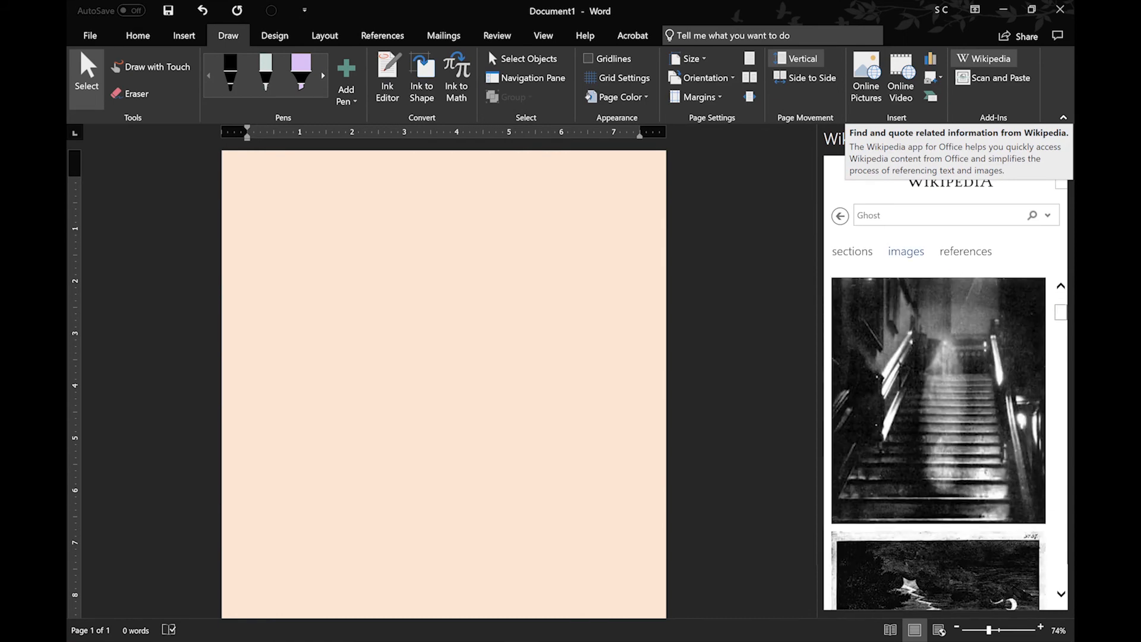
scroll(down, 3)
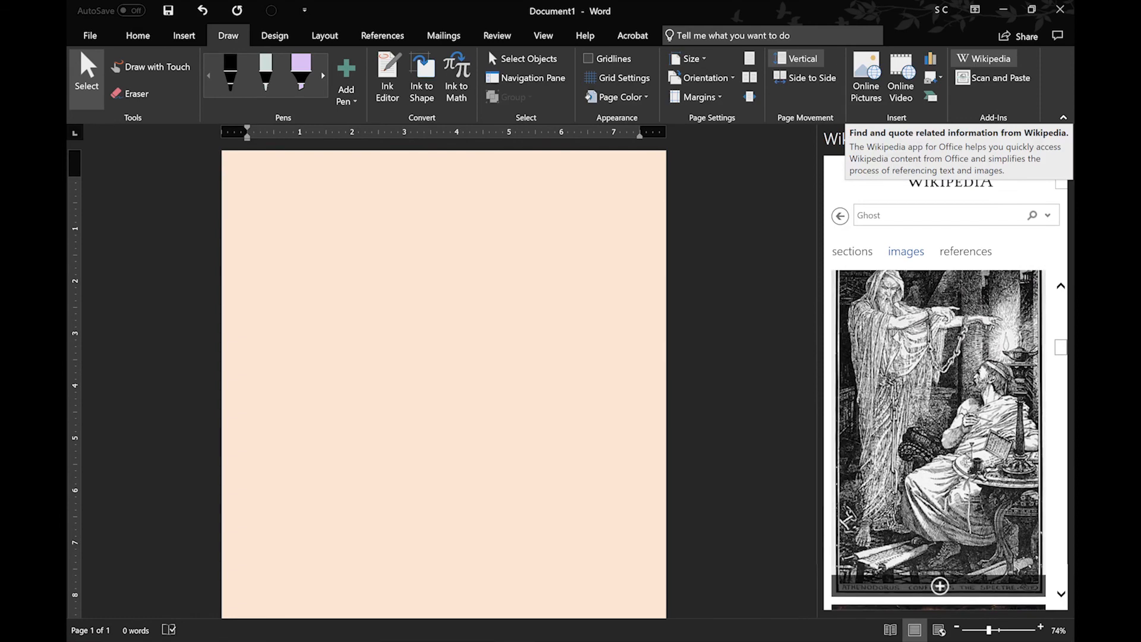
click(938, 586)
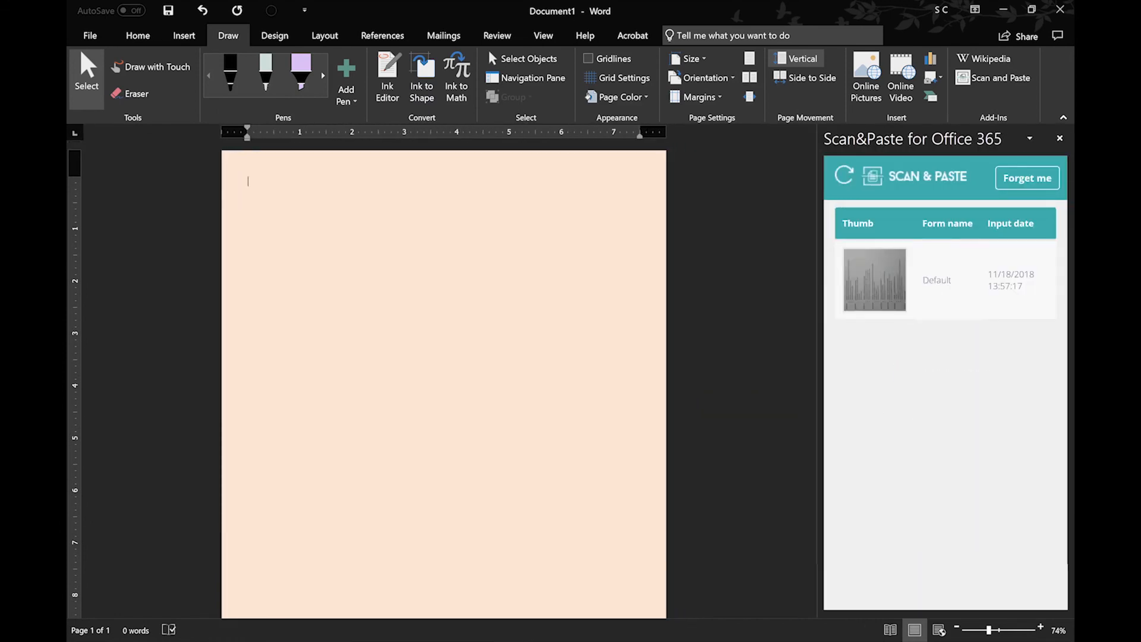
- Open the Default scanned form in Scan&Paste and select the scanned image
click(874, 279)
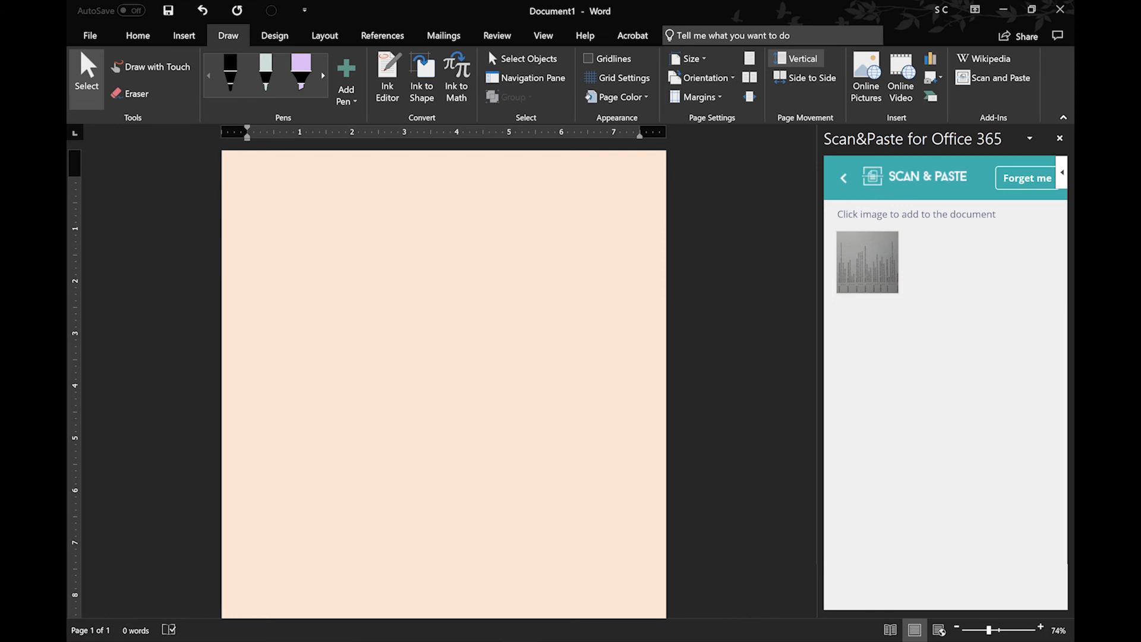
click(866, 262)
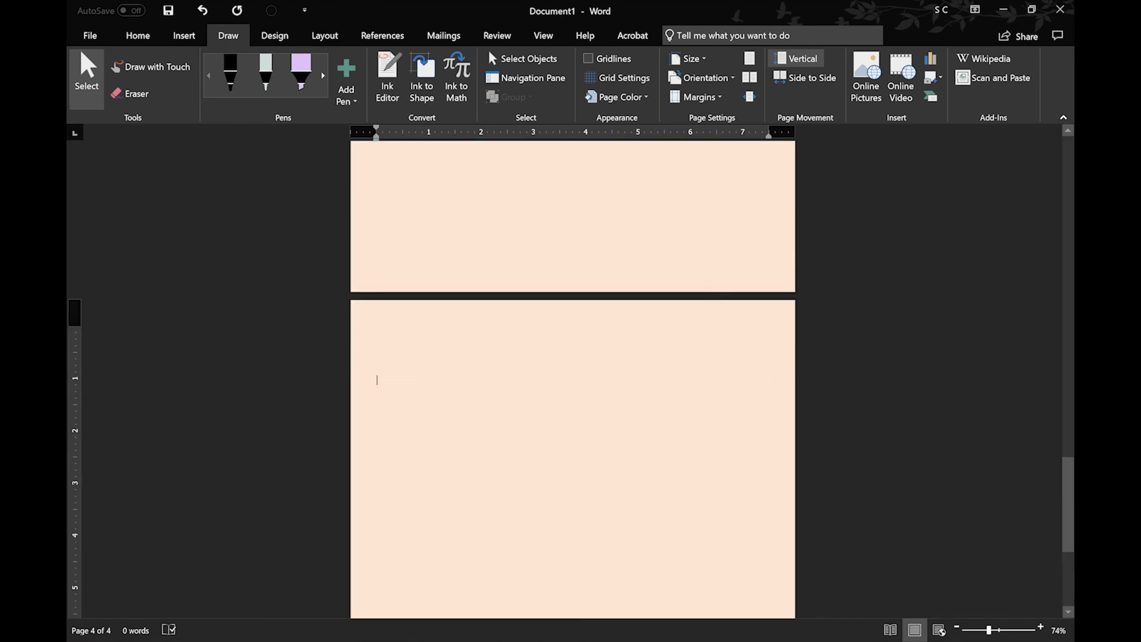
- Switch page movement to Side to Side and draw two wavy black ink strokes on the right page
click(806, 78)
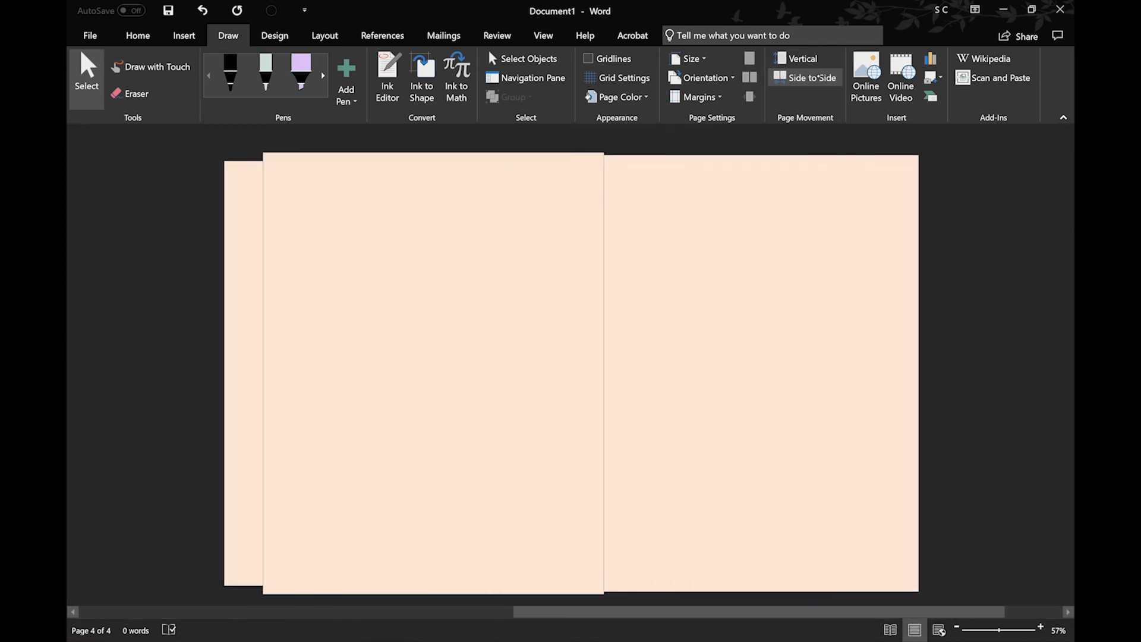
drag(661, 256, 804, 262)
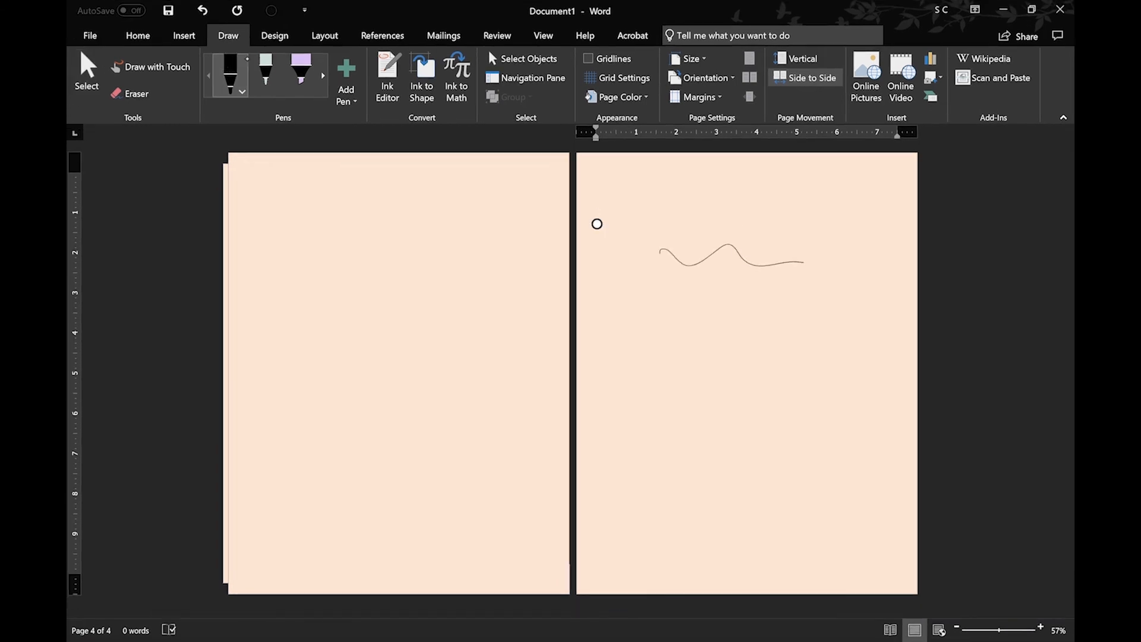
drag(680, 356, 804, 346)
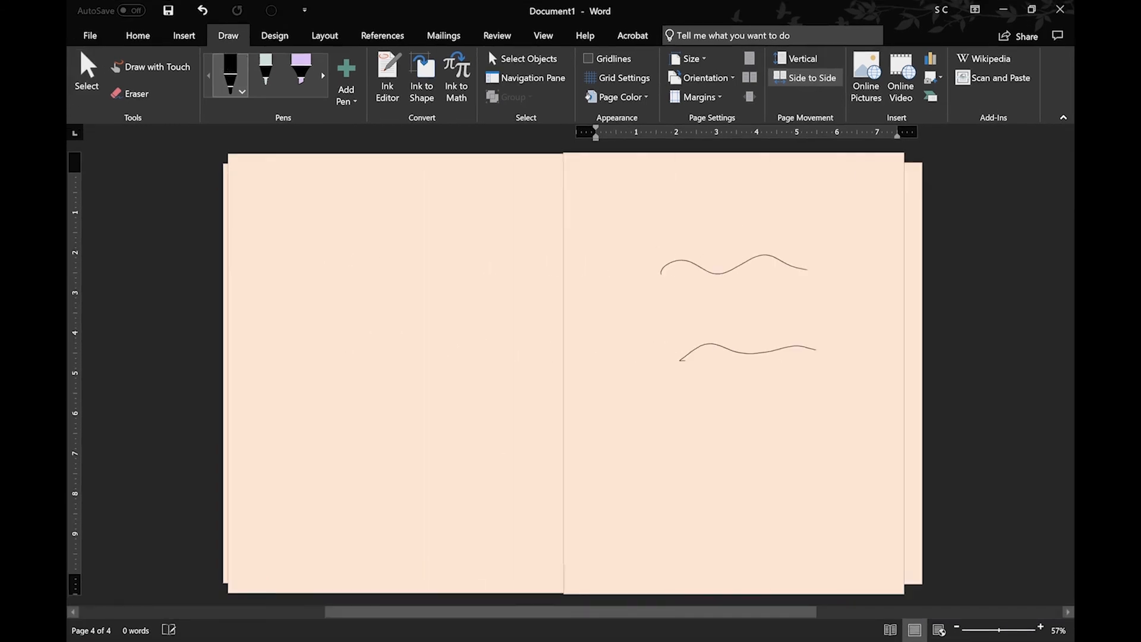